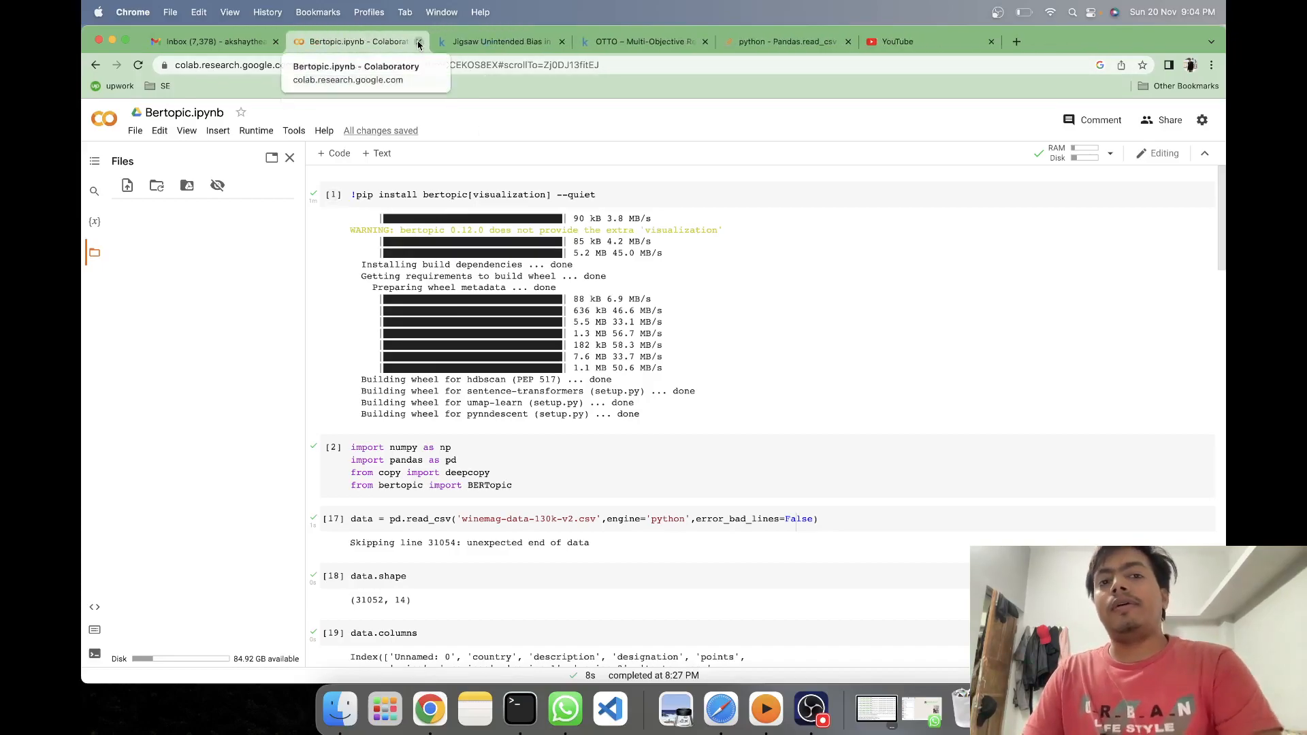
- Close the Jigsaw Unintended Bias and OTTO browser tabs, leaving the BERTopic notebook open
{"action": "left_click", "coordinate": [562, 43]}
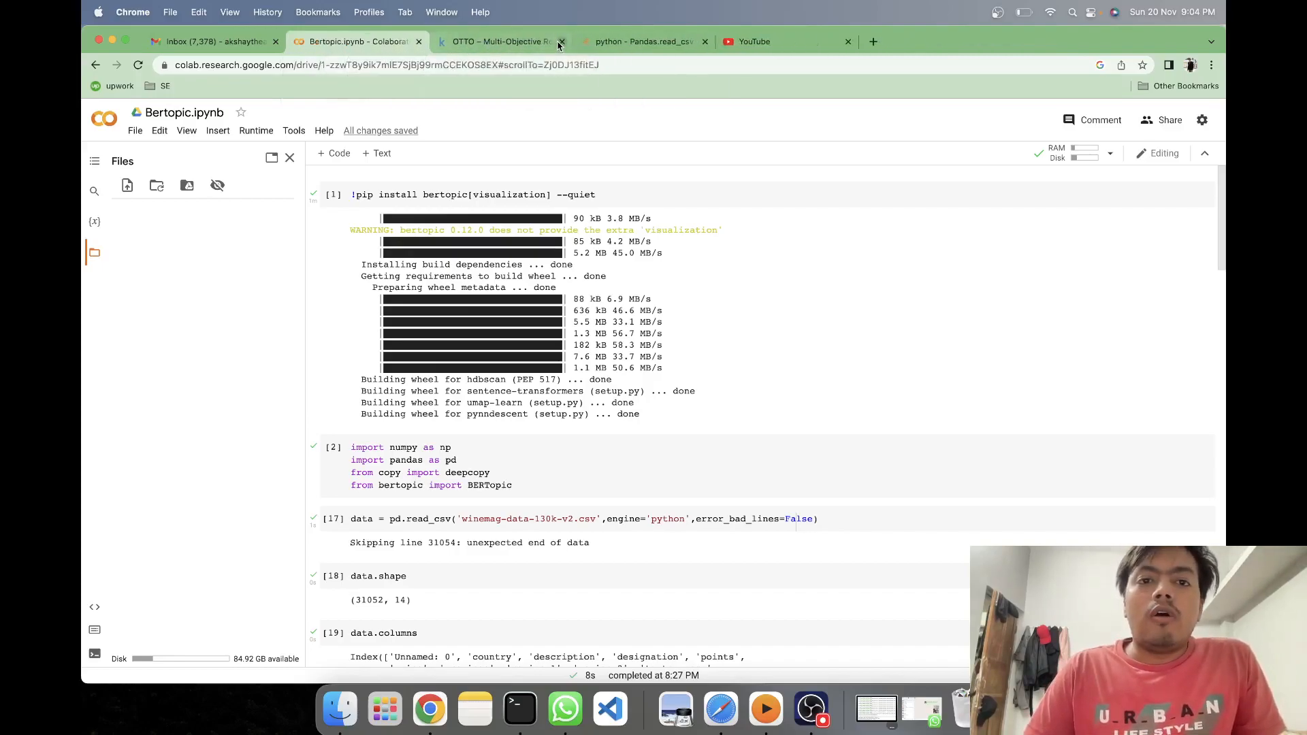
{"action": "left_click", "coordinate": [562, 42]}
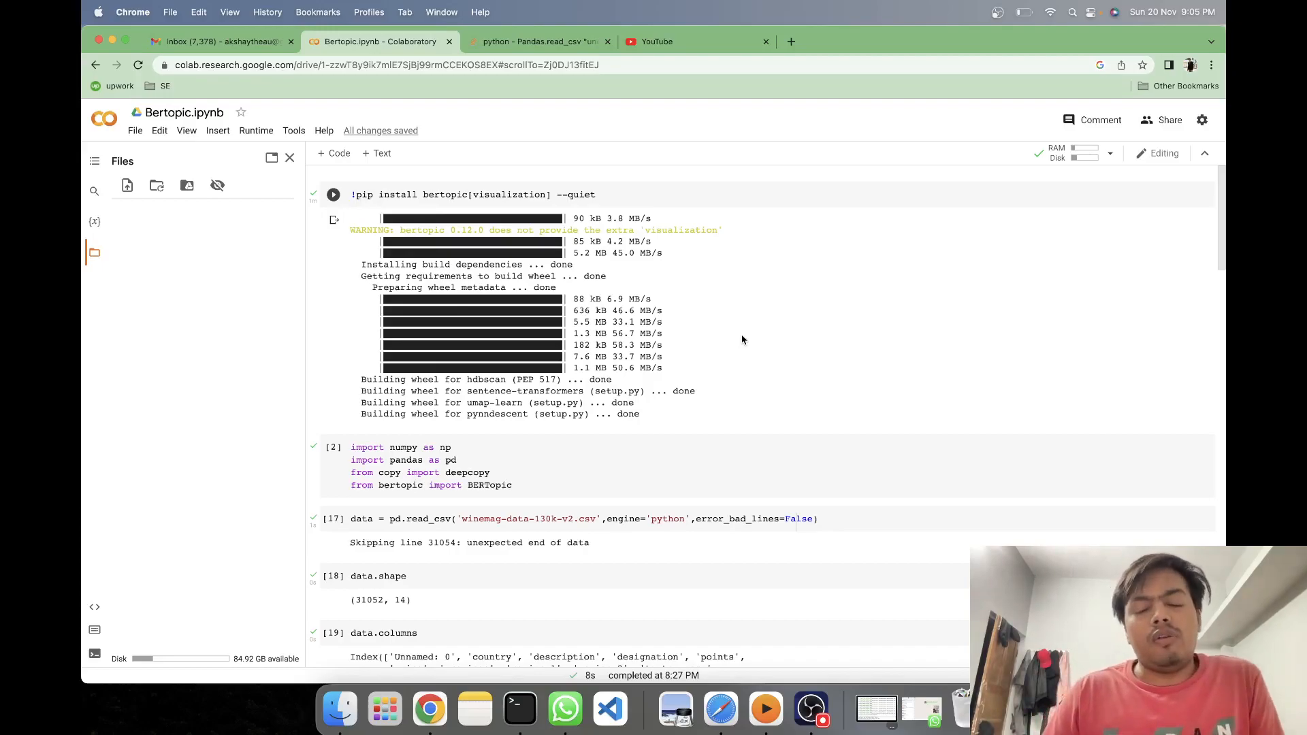
- Add and run a cell with data['description'].head() to preview the first five wine descriptions
{"action": "scroll", "scroll_direction": "down", "scroll_amount": 3}
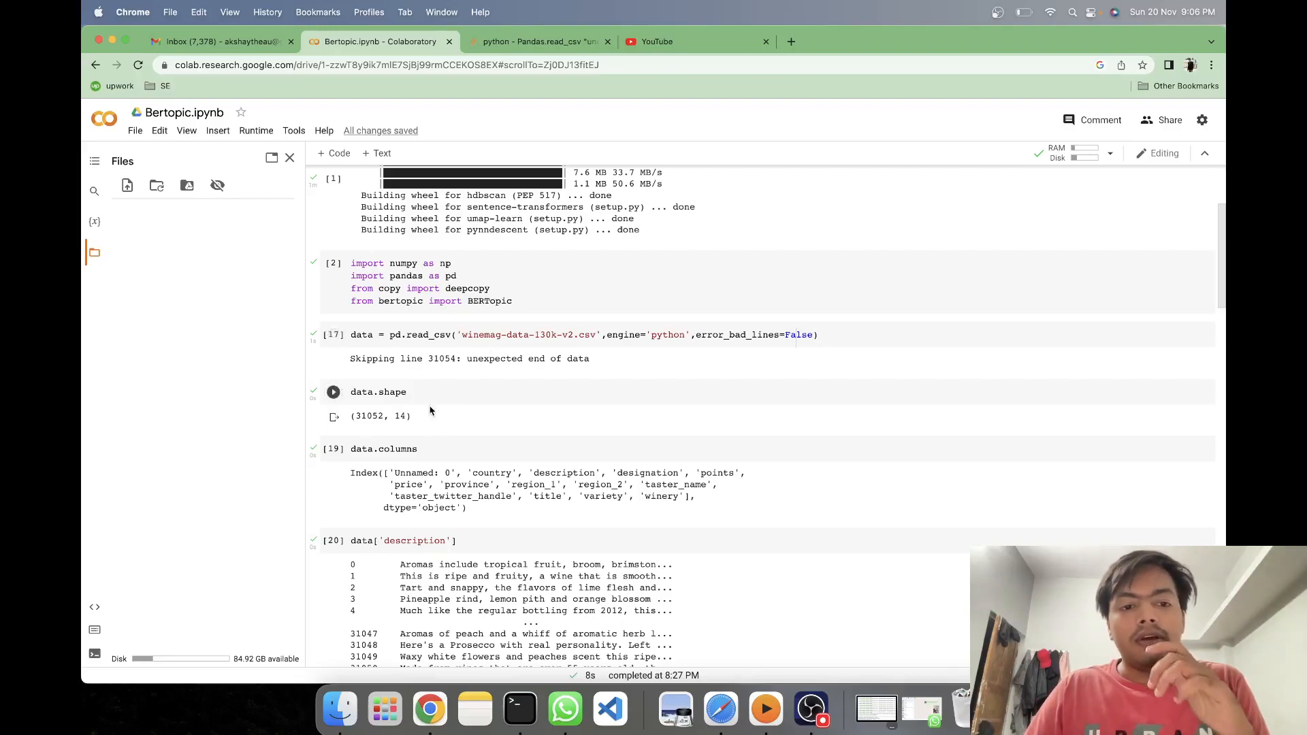
{"action": "left_click", "coordinate": [377, 392]}
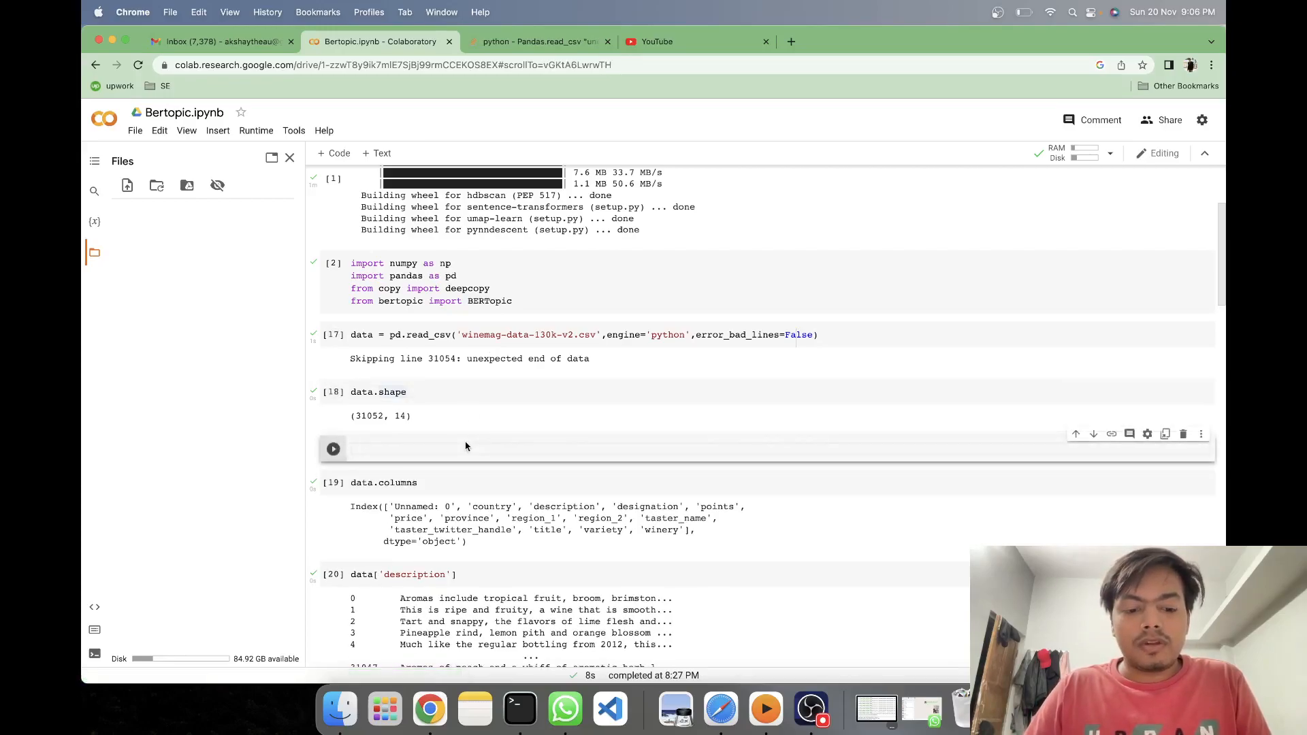
{"action": "type", "text": "data.ha"}
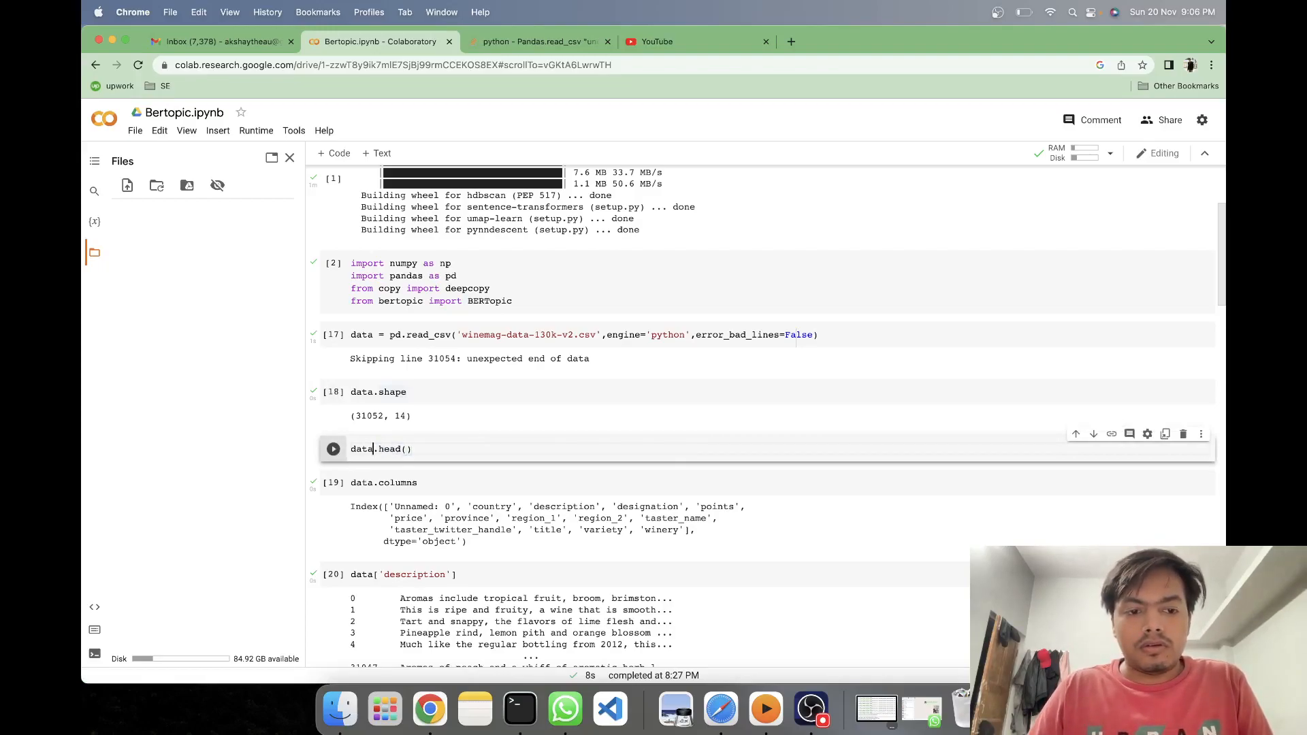
{"action": "type", "text": "[]"}
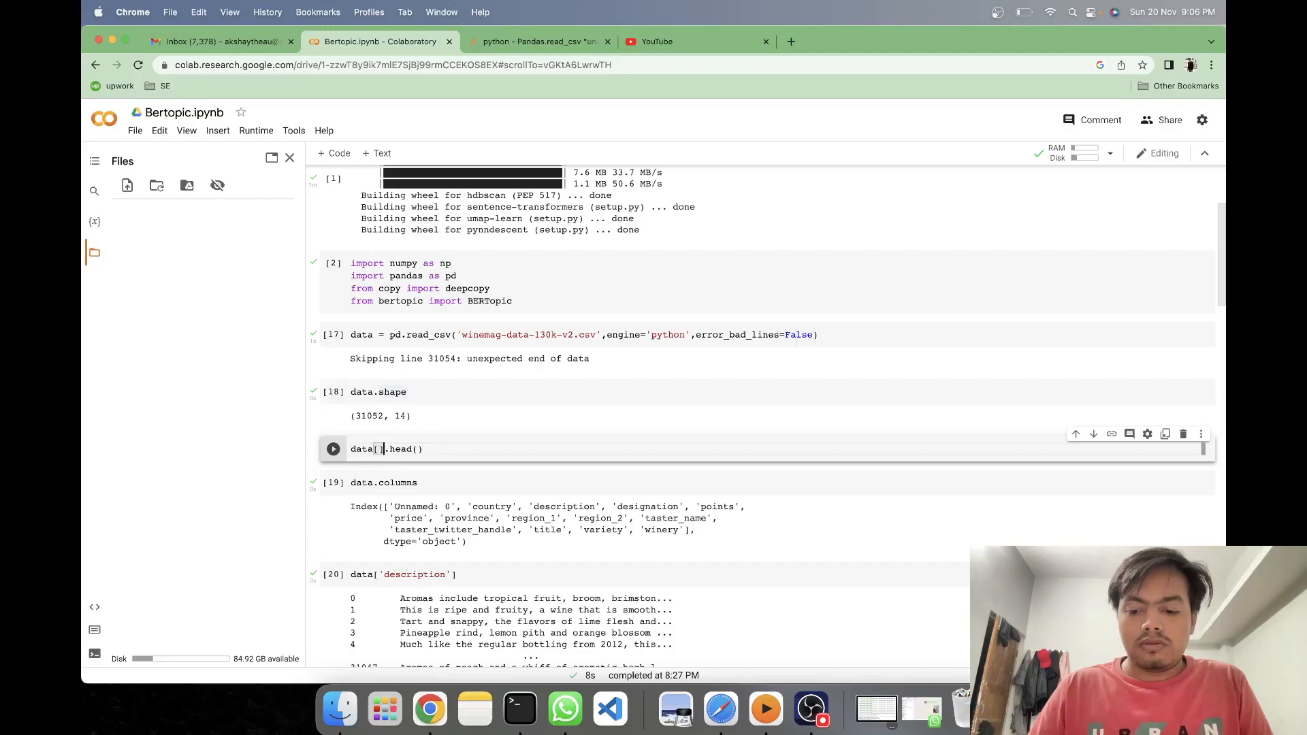
{"action": "type", "text": "description'"}
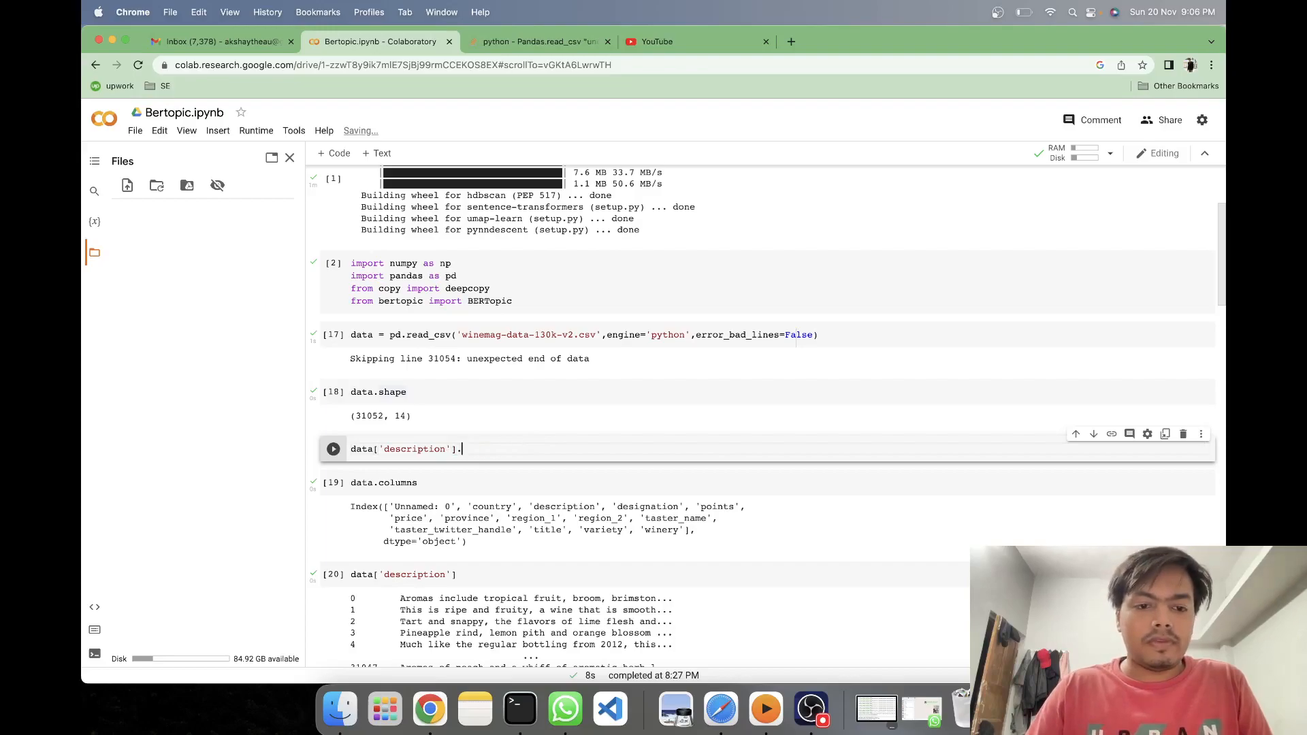
{"action": "key", "text": "Backspace"}
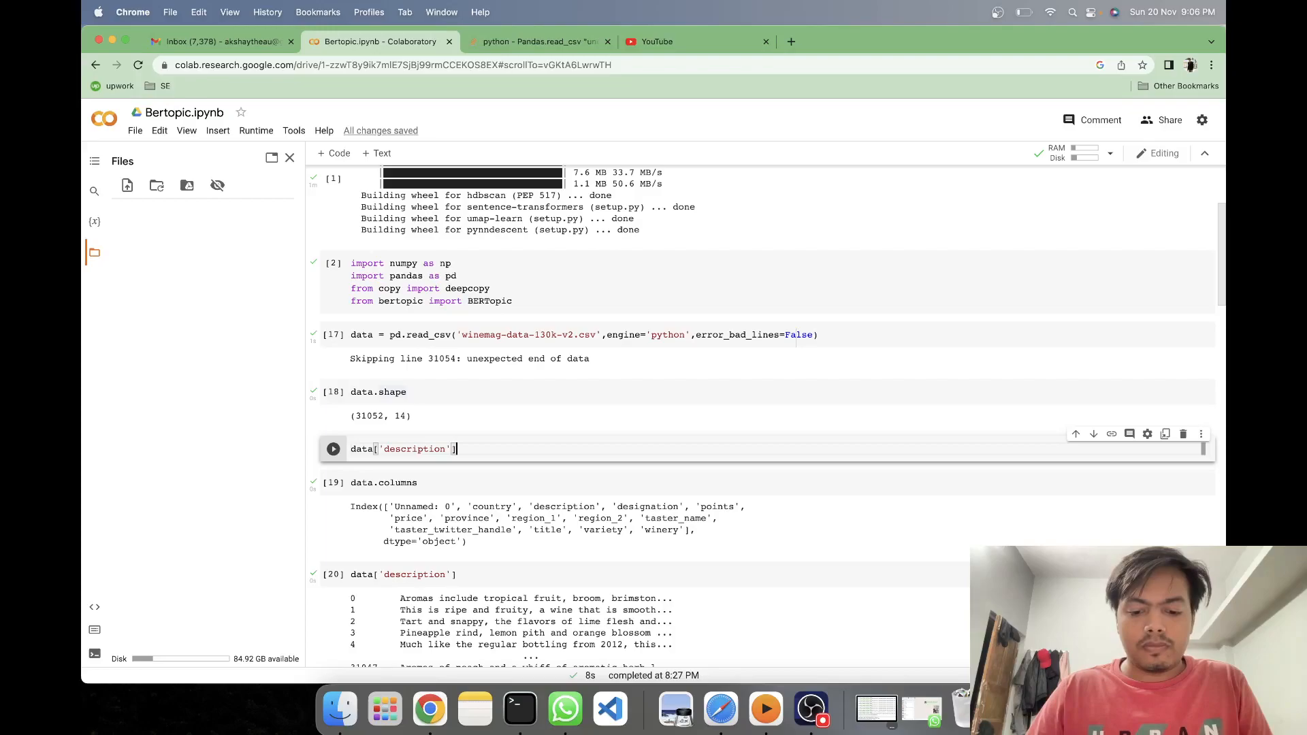
{"action": "type", "text": ".hea"}
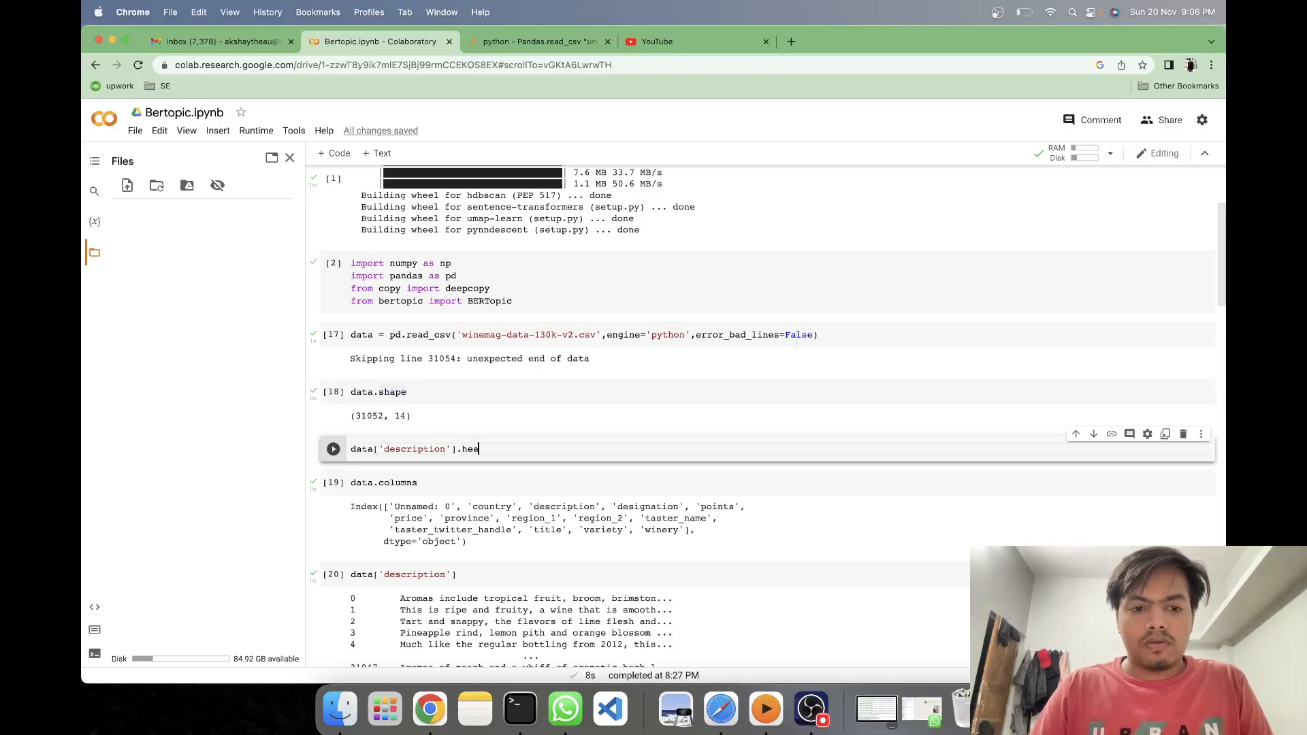
{"action": "type", "text": "d()"}
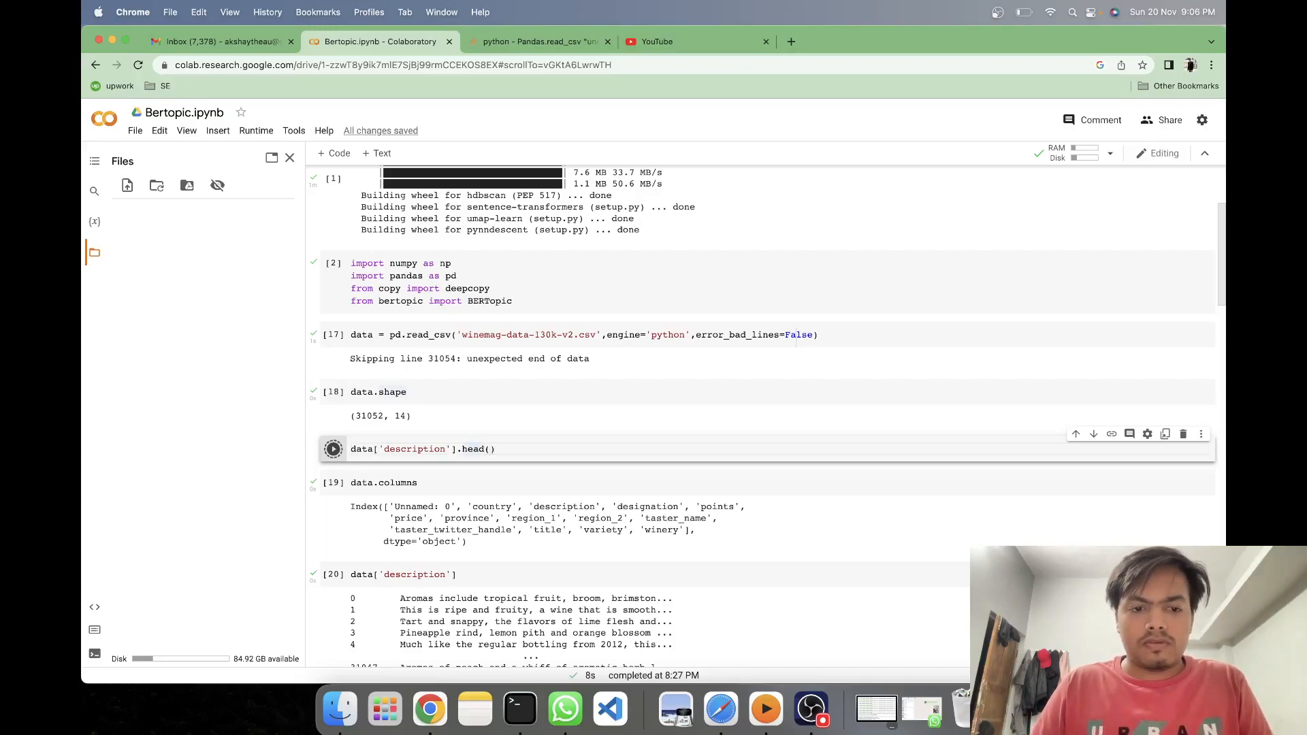
{"action": "left_click", "coordinate": [332, 448]}
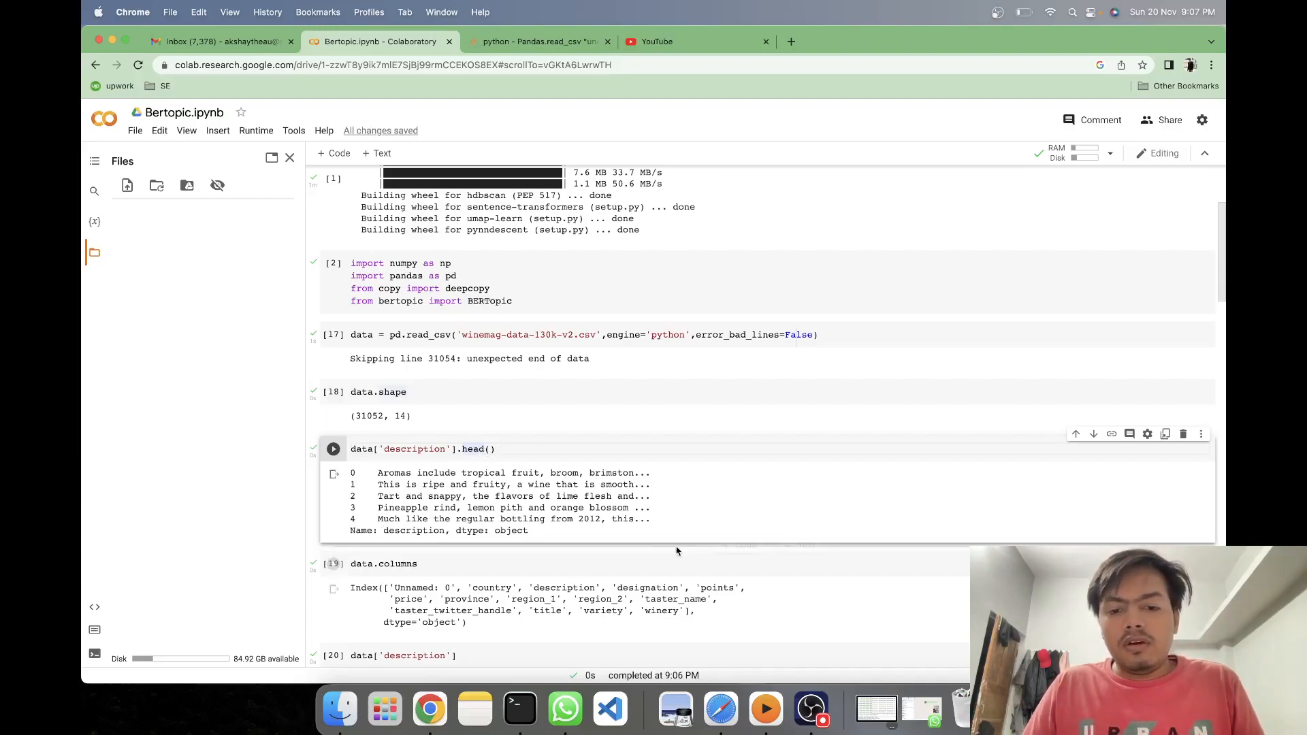
- Add and run a data.head() cell showing the first five rows with all fourteen columns
{"action": "type", "text": "daat"}
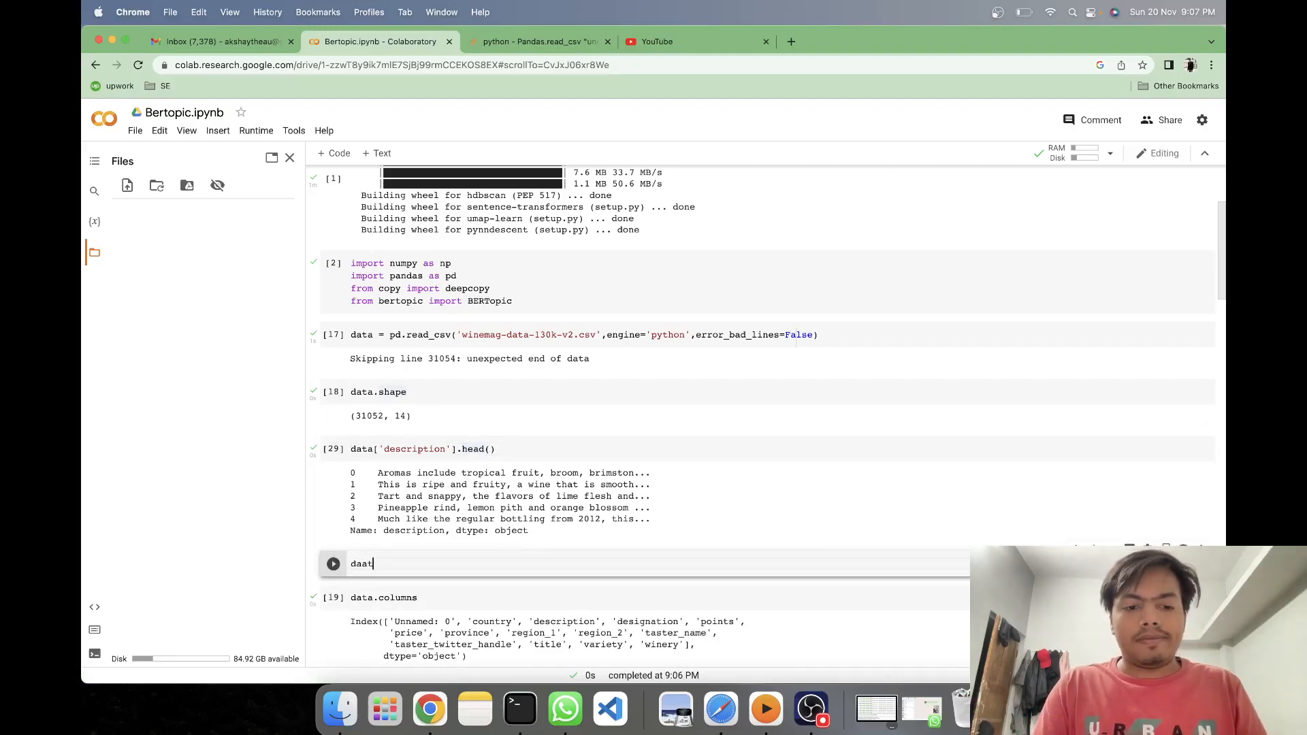
{"action": "type", "text": "data.h"}
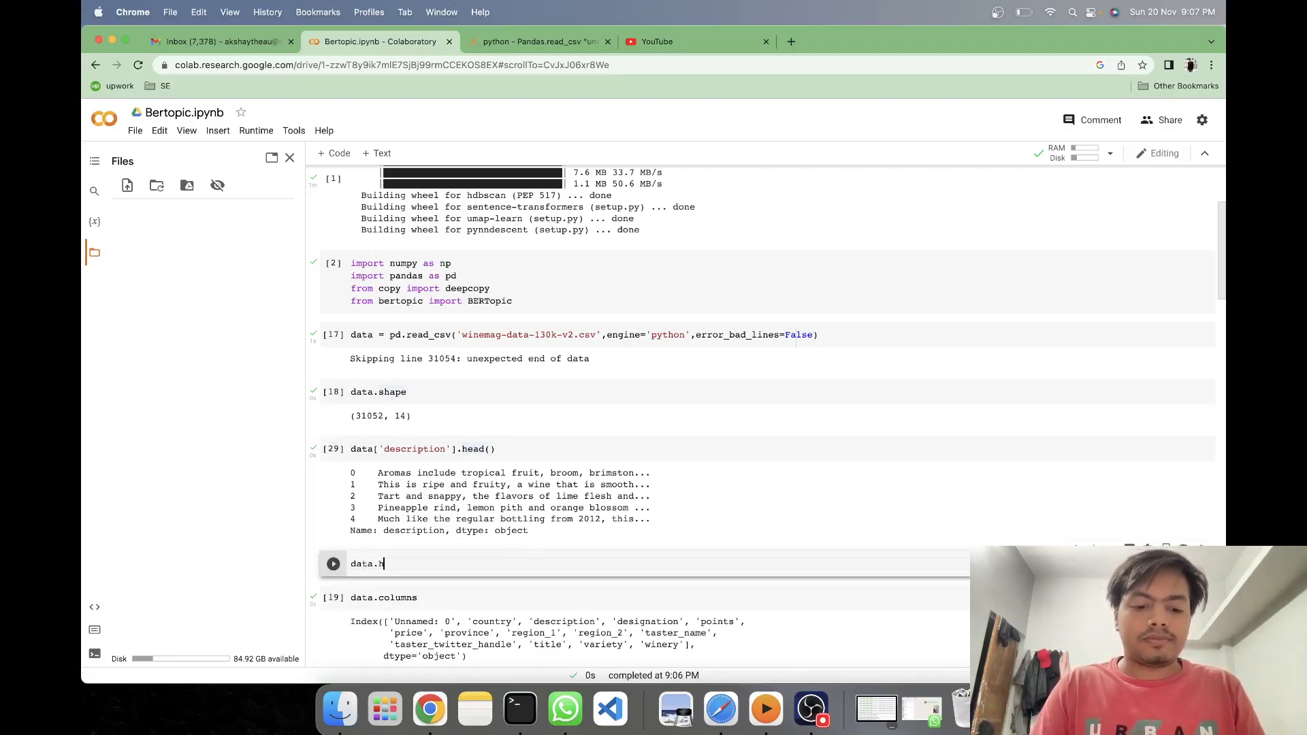
{"action": "type", "text": "ead()"}
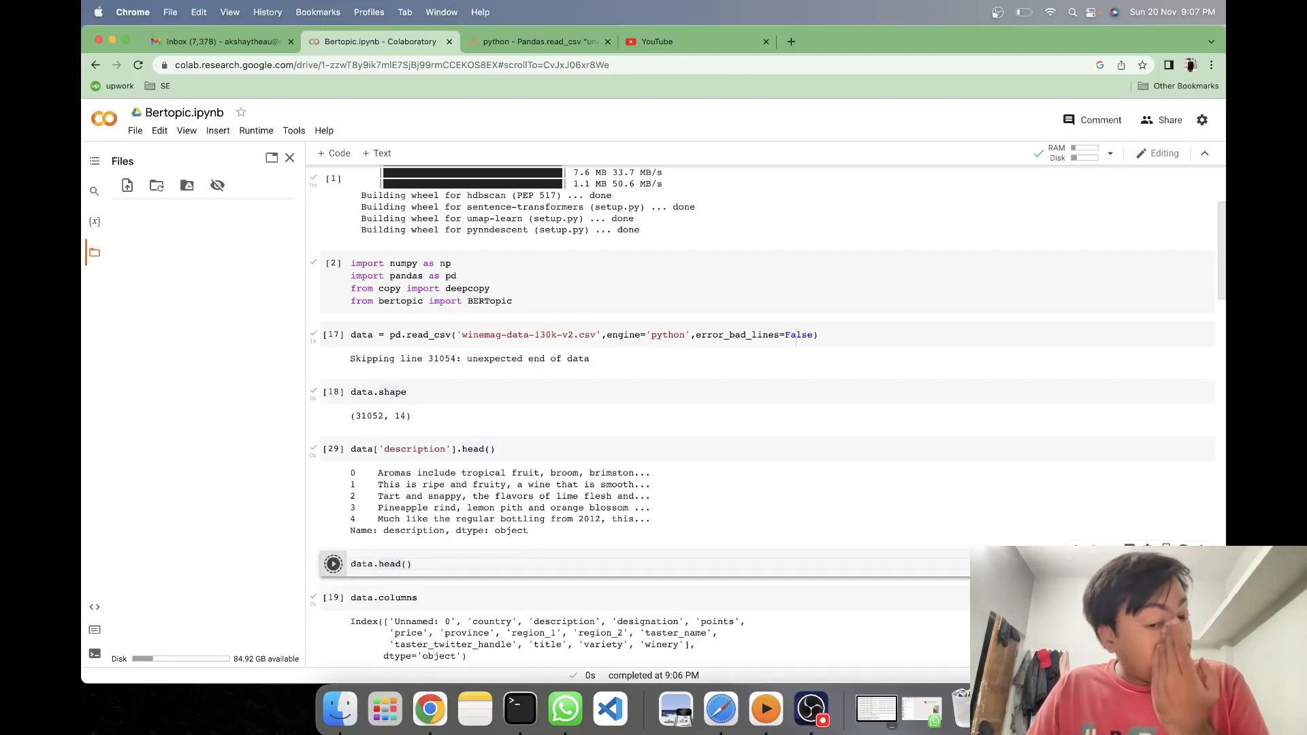
{"action": "left_click", "coordinate": [332, 564]}
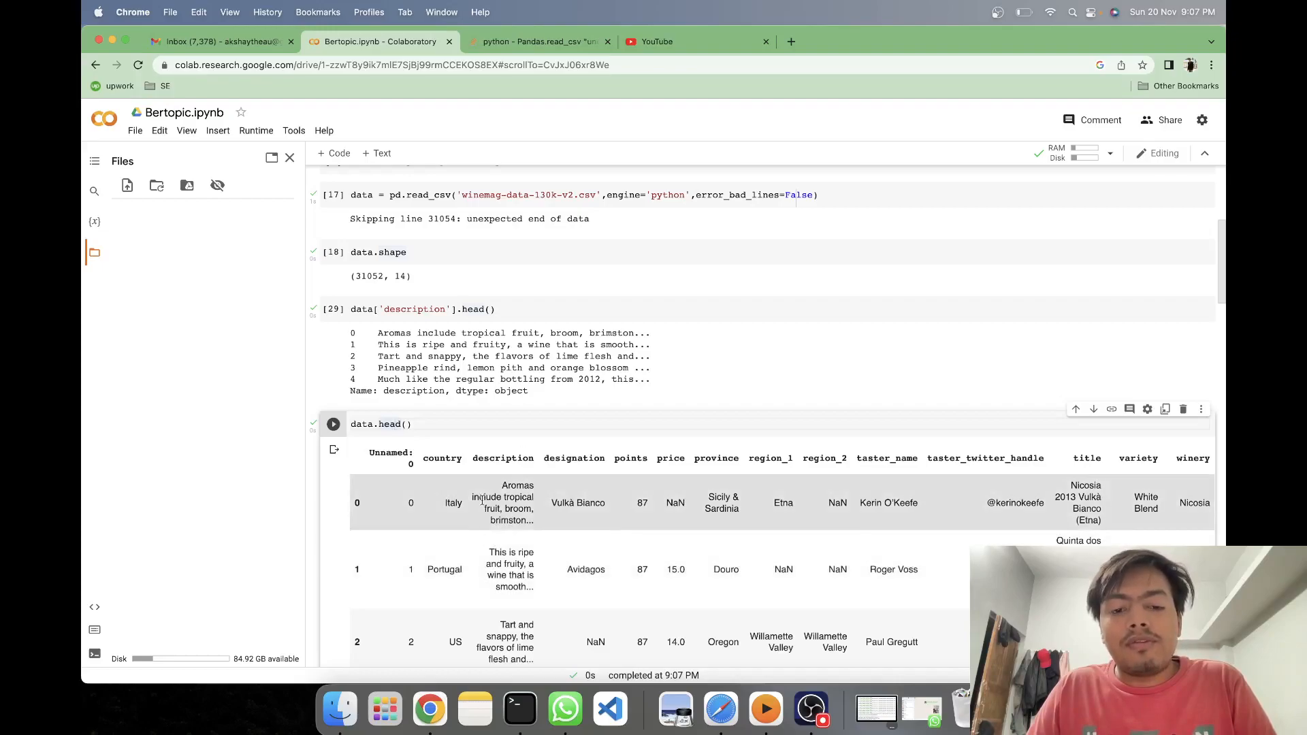
{"action": "mouse_move", "coordinate": [610, 520]}
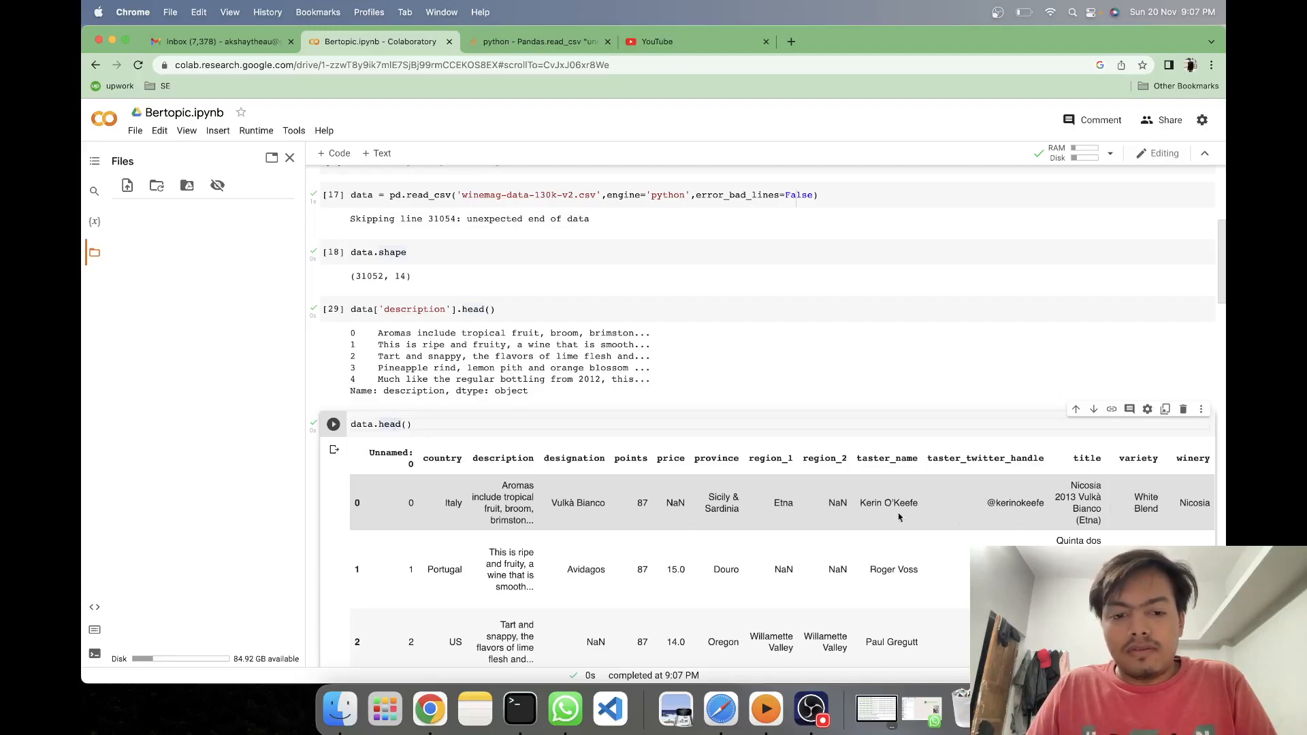
{"action": "mouse_move", "coordinate": [573, 513]}
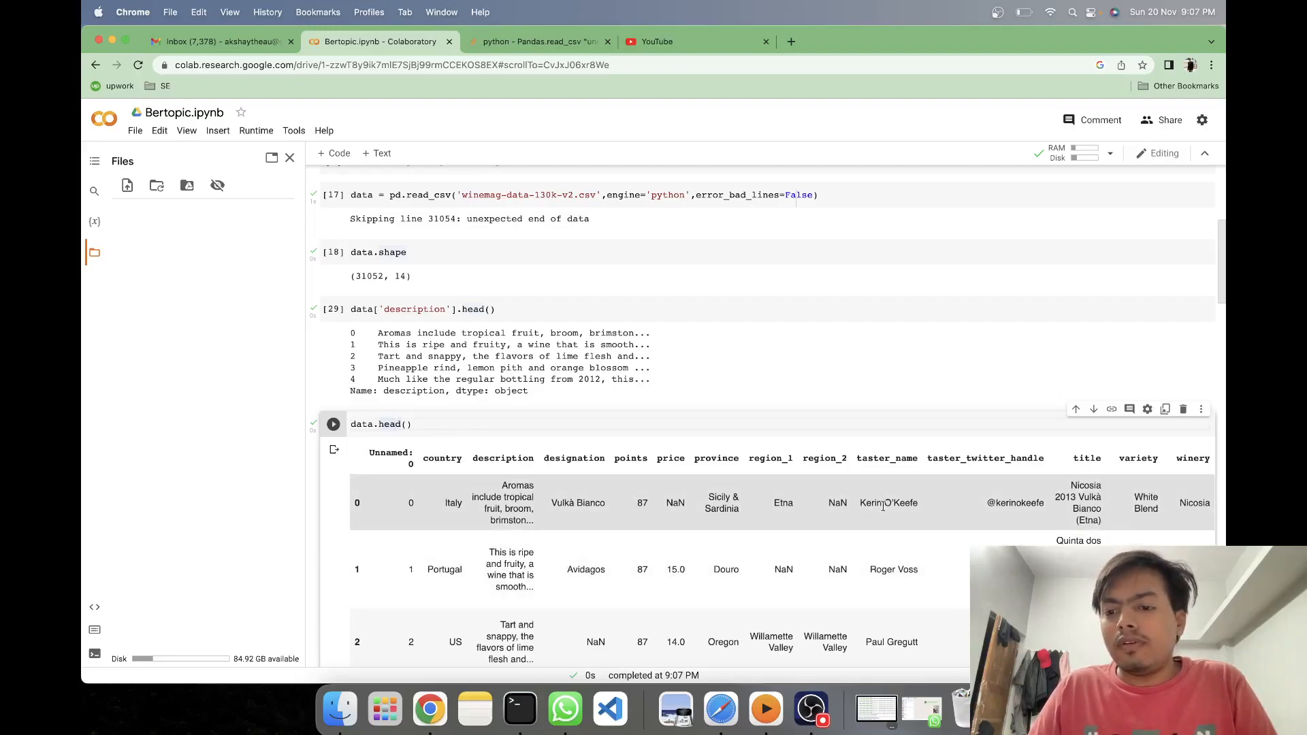
{"action": "scroll", "scroll_direction": "down", "scroll_amount": 3}
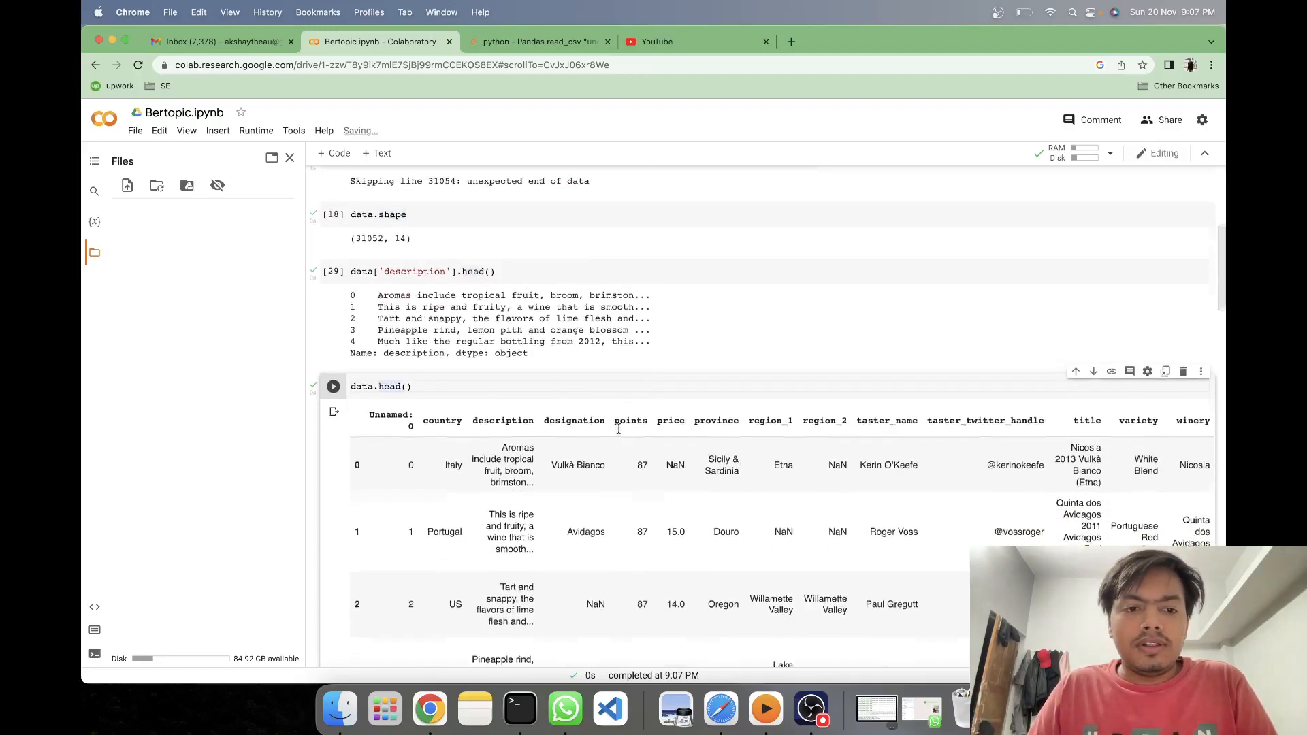
{"action": "scroll", "scroll_direction": "down", "scroll_amount": 3}
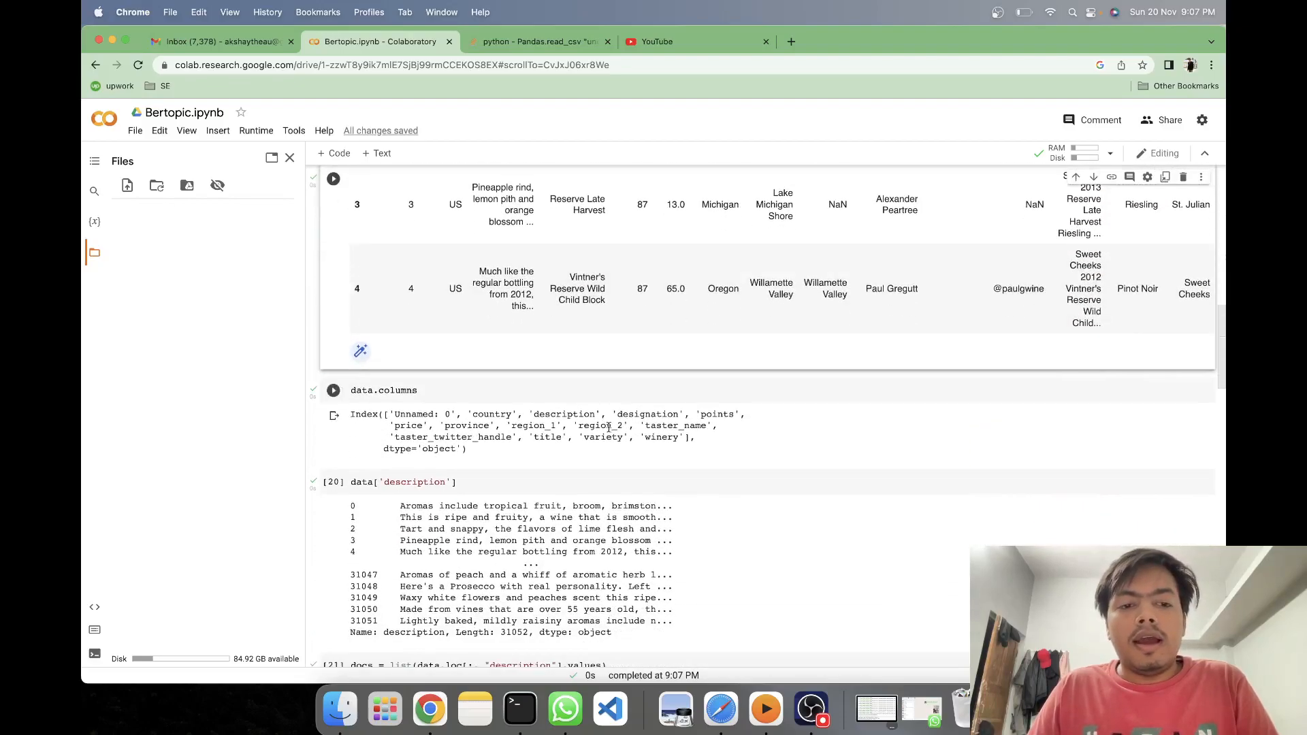
{"action": "scroll", "scroll_direction": "down", "scroll_amount": 3}
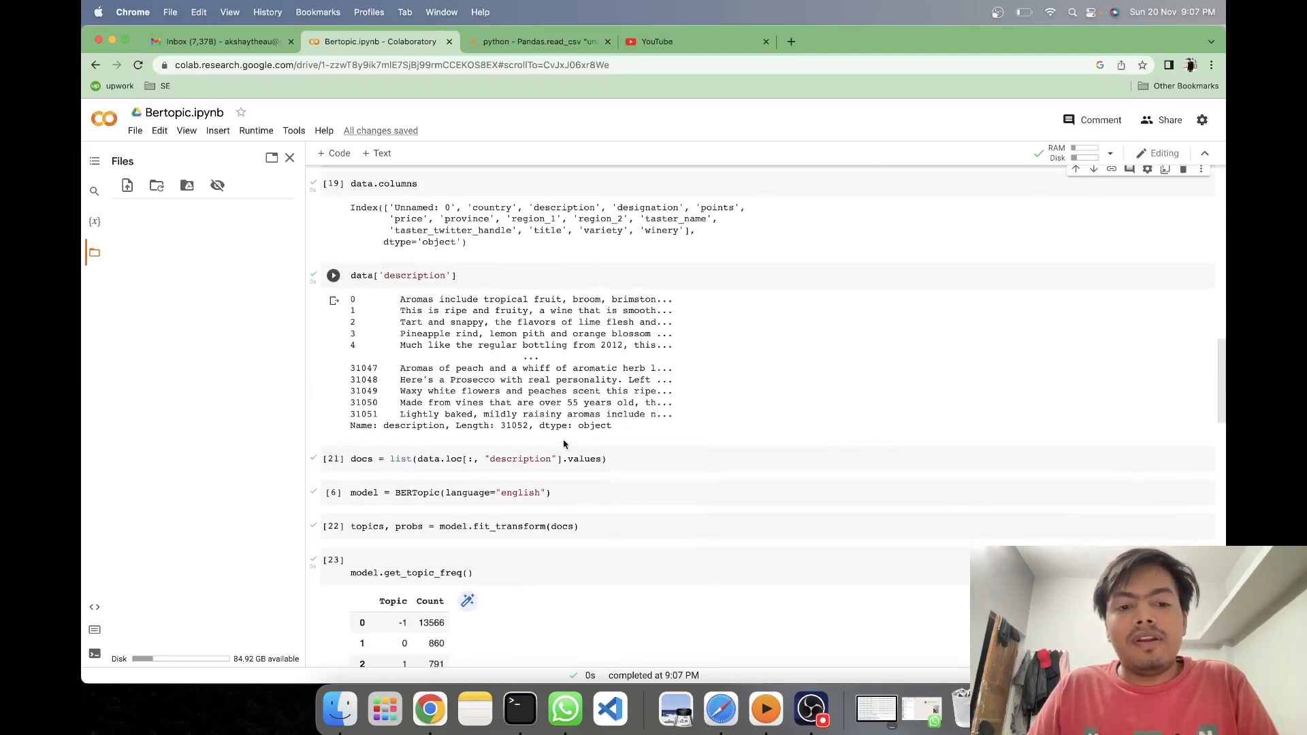
{"action": "mouse_move", "coordinate": [704, 333]}
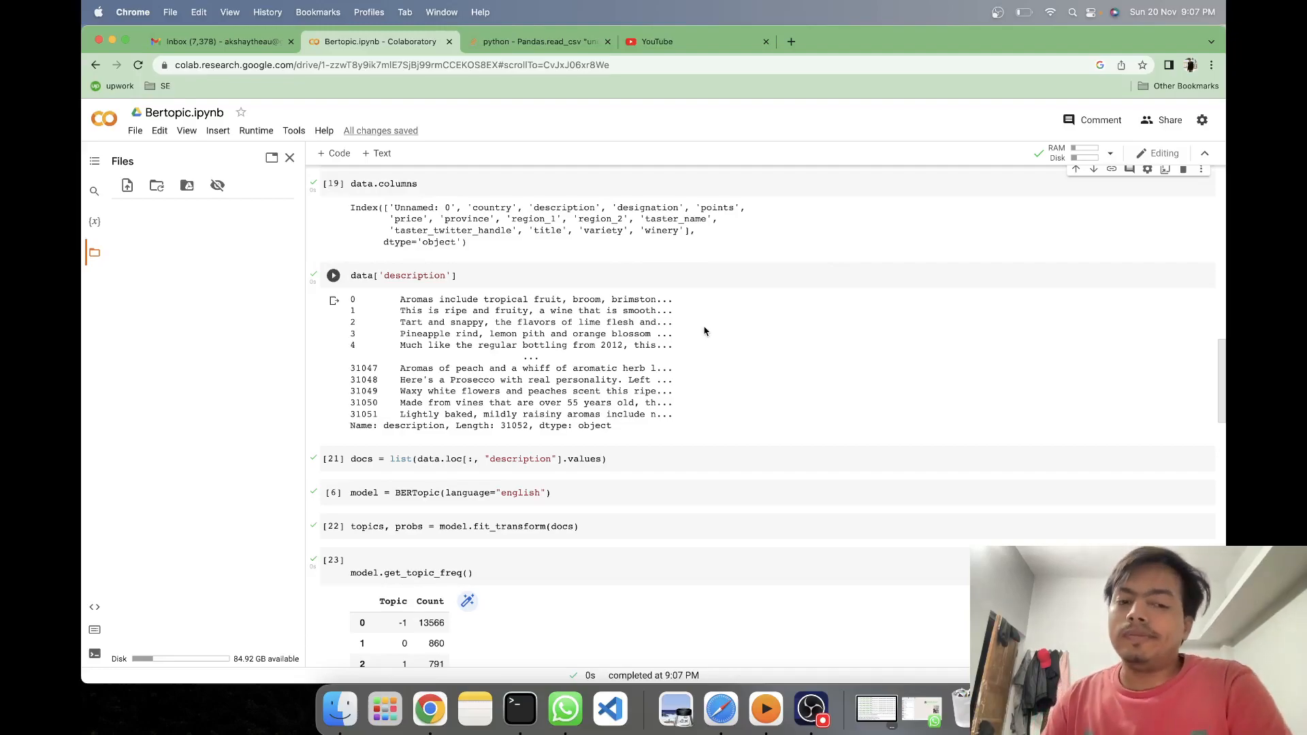
{"action": "mouse_move", "coordinate": [738, 384]}
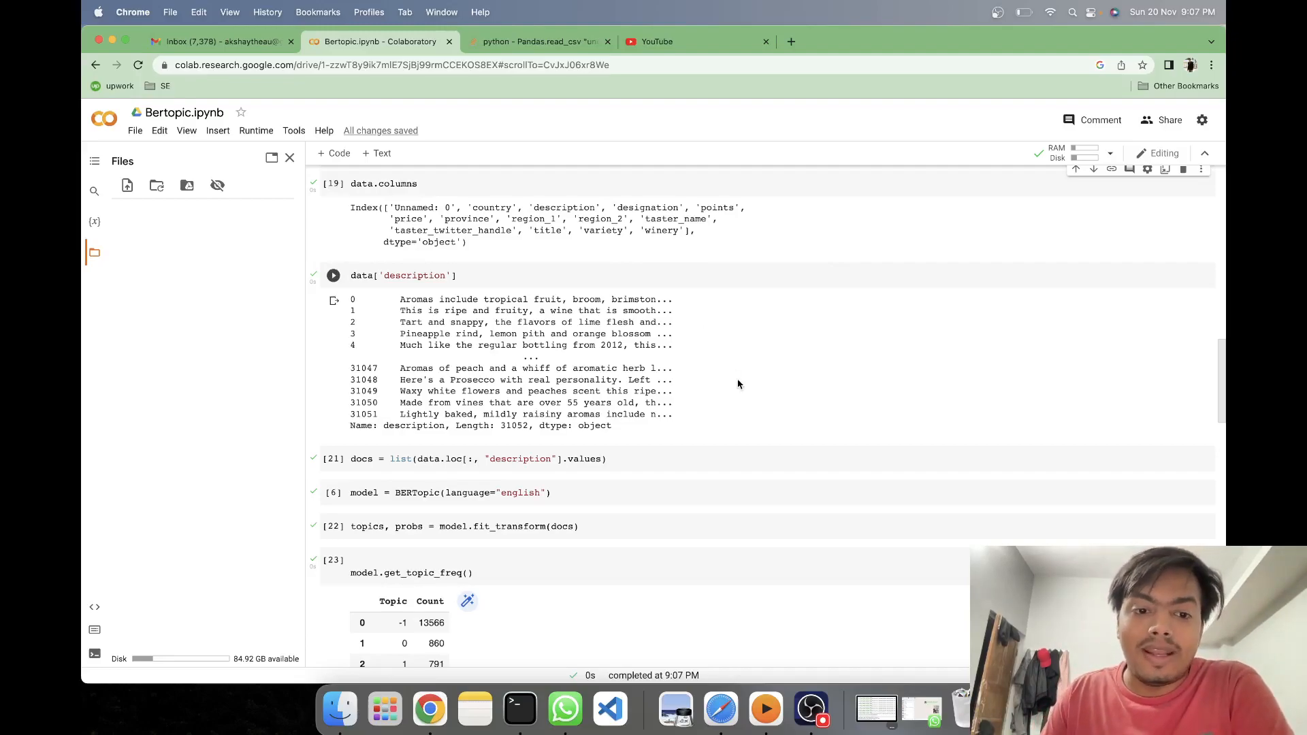
{"action": "scroll", "scroll_direction": "down", "scroll_amount": 3}
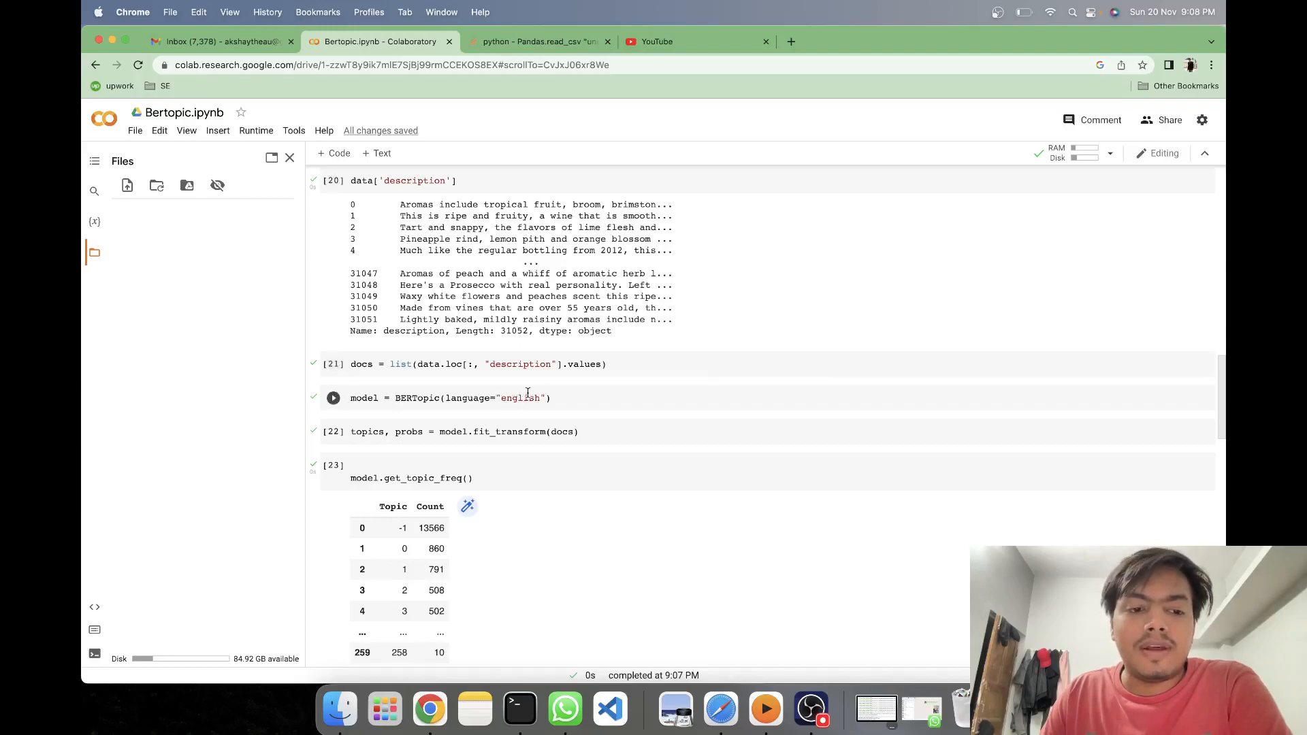
- Scroll down to the model.get_topic_freq() output listing 264 topics
{"action": "scroll", "scroll_direction": "down", "scroll_amount": 3}
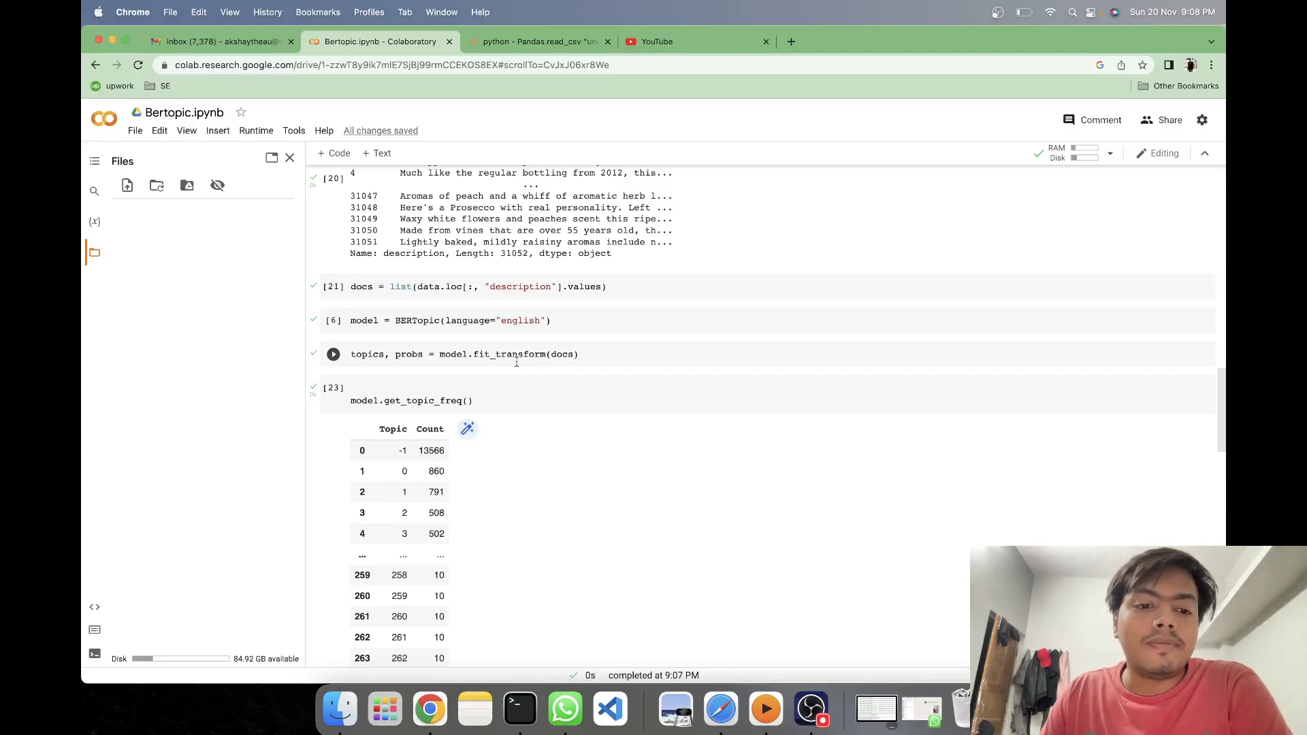
{"action": "scroll", "scroll_direction": "down", "scroll_amount": 3}
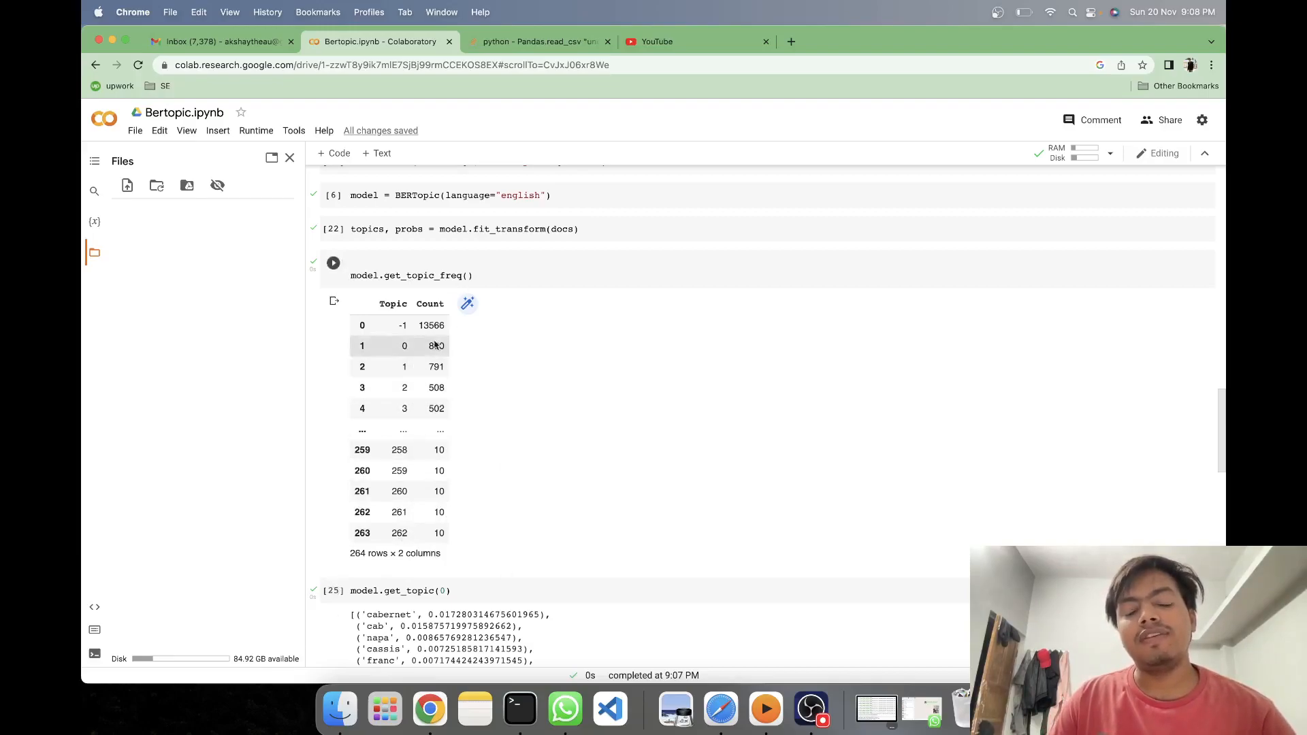
- Scroll down to the get_topic(0) and get_topic(1) word-weight outputs
{"action": "scroll", "scroll_direction": "down", "scroll_amount": 3}
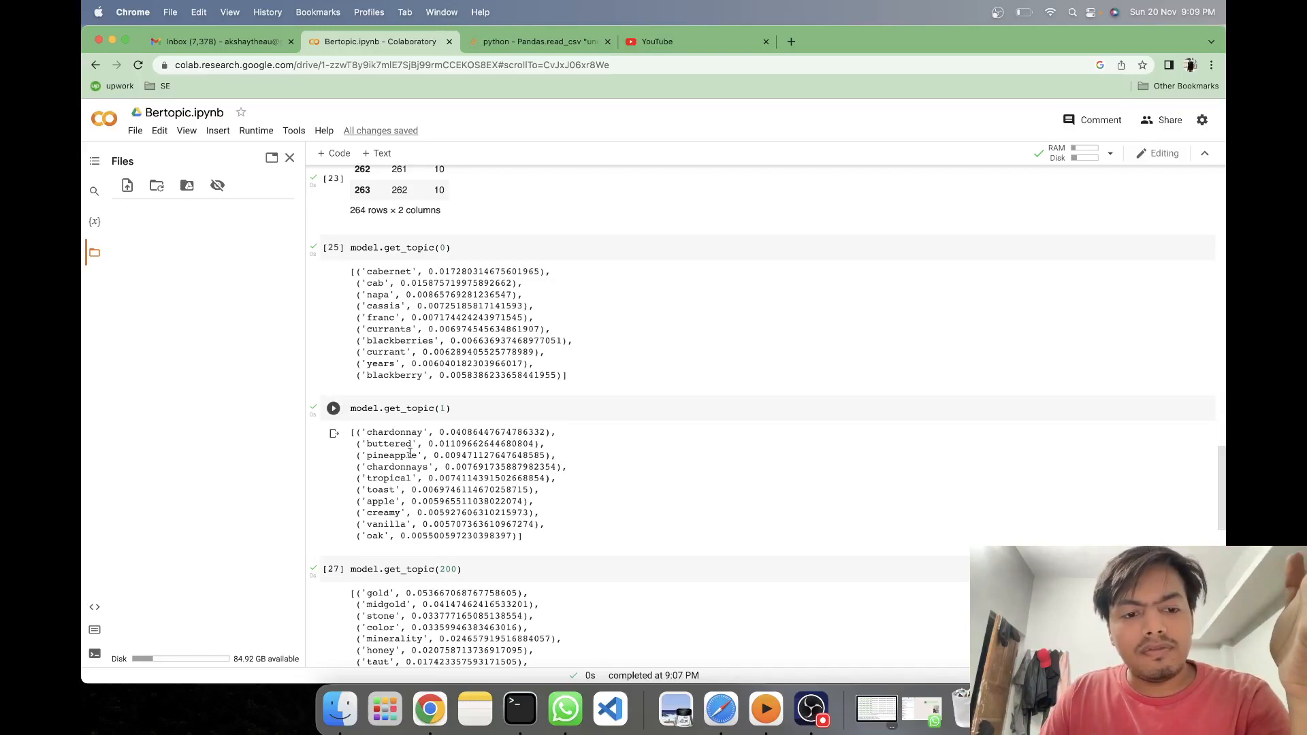
{"action": "mouse_move", "coordinate": [408, 489]}
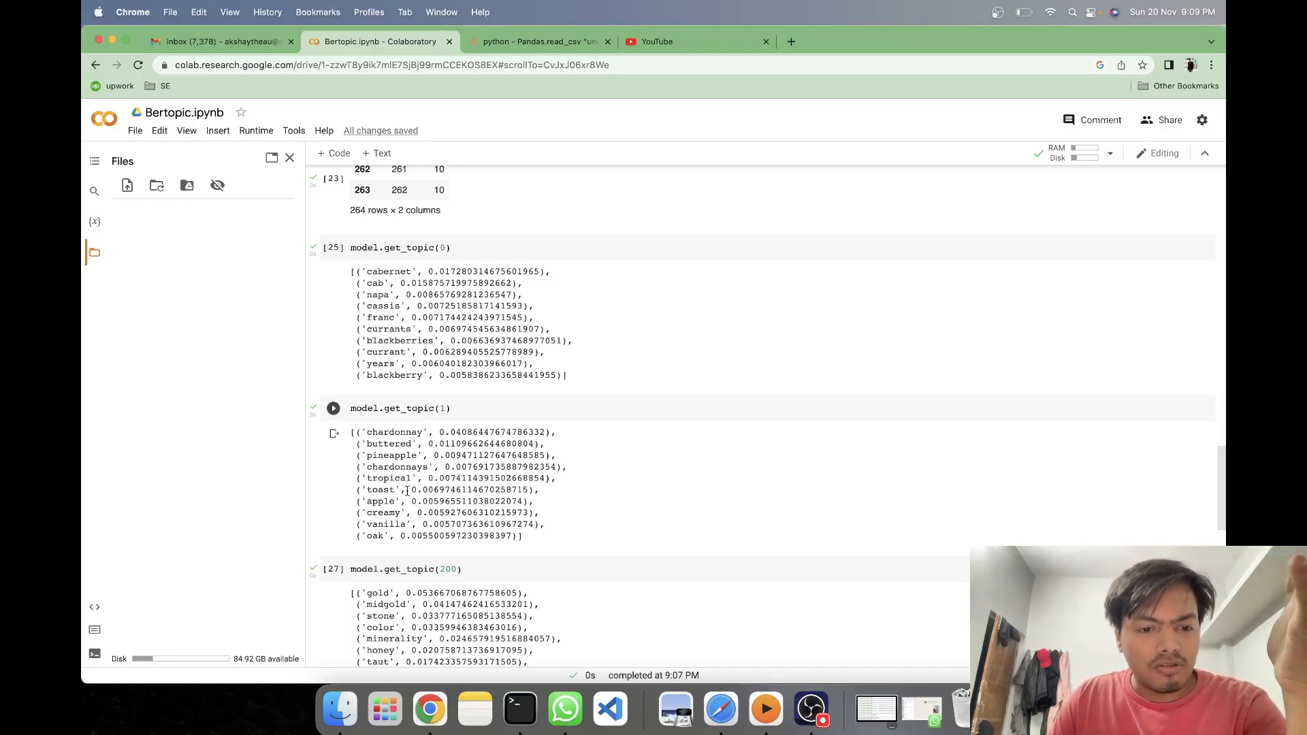
- Scroll down to topic 200's word list and the Intertopic Distance Map plot
{"action": "scroll", "scroll_direction": "down", "scroll_amount": 3}
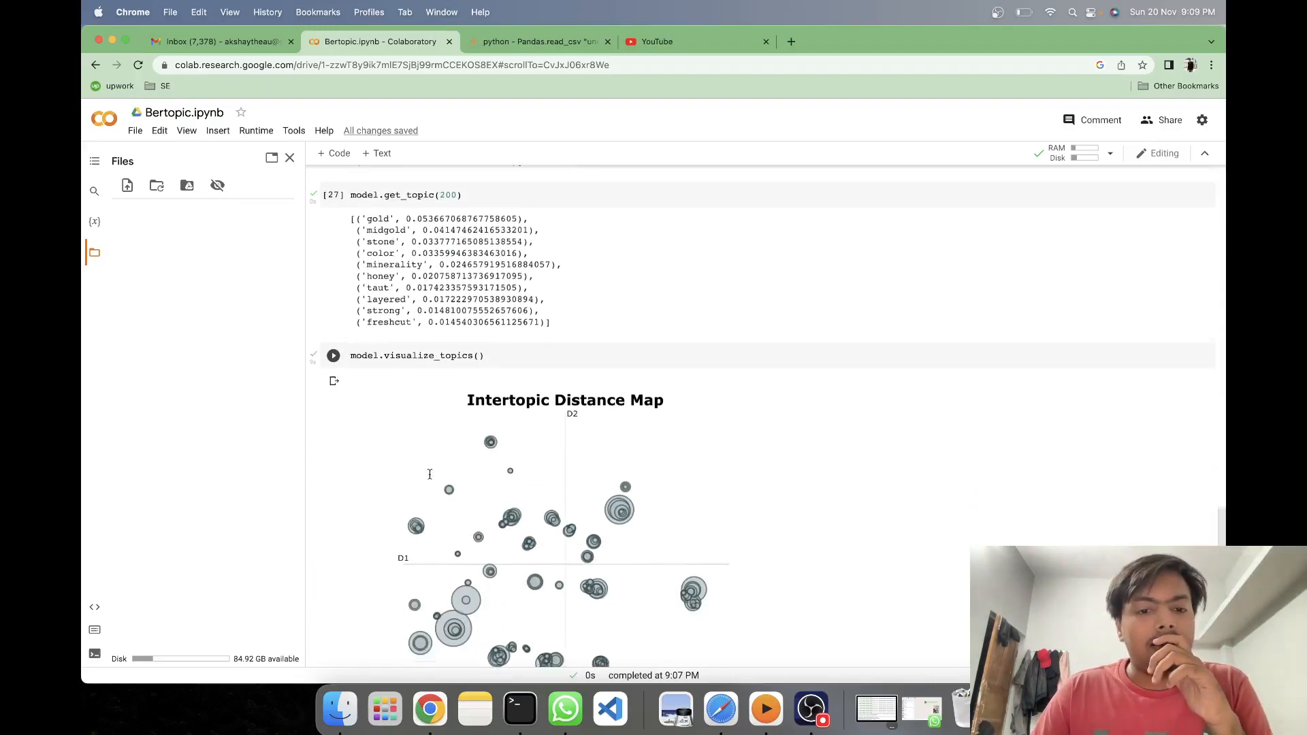
- Move the distance map's topic slider from Topic 0 to Topic 1
{"action": "scroll", "scroll_direction": "down", "scroll_amount": 3}
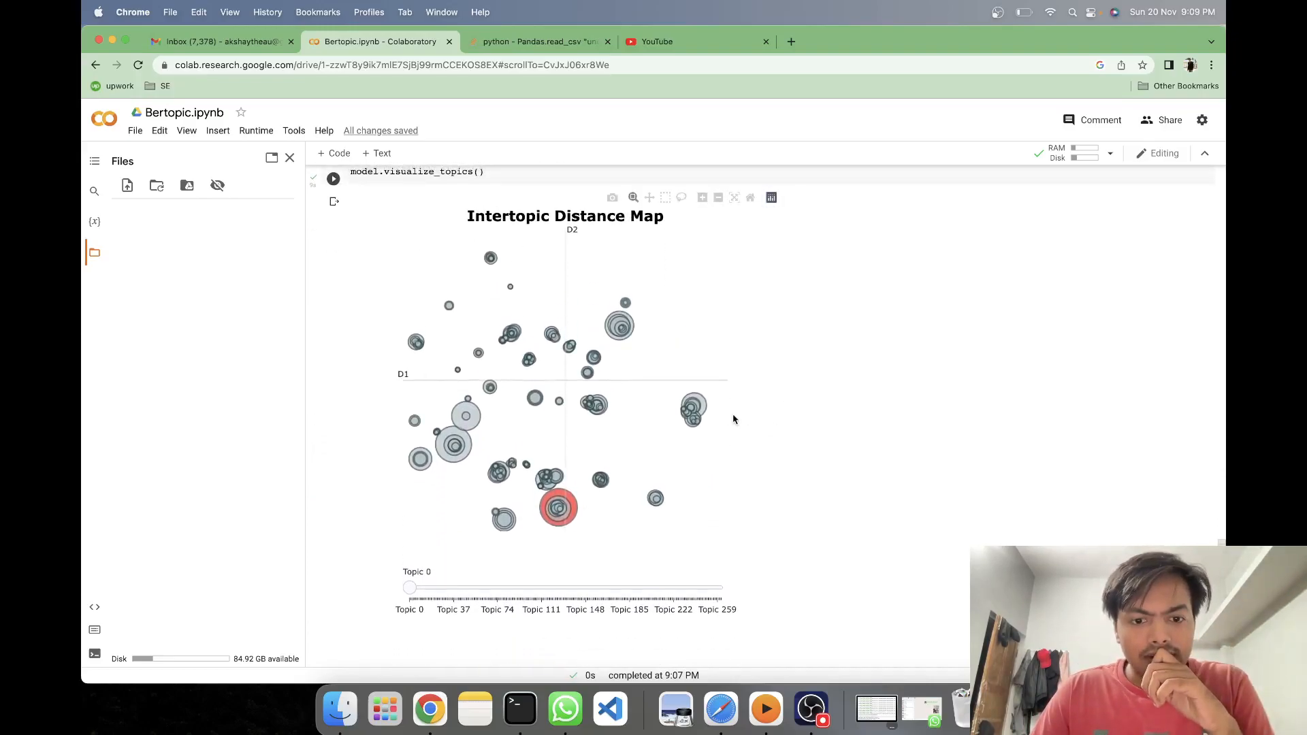
{"action": "left_click_drag", "start_coordinate": [410, 588], "coordinate": [424, 588]}
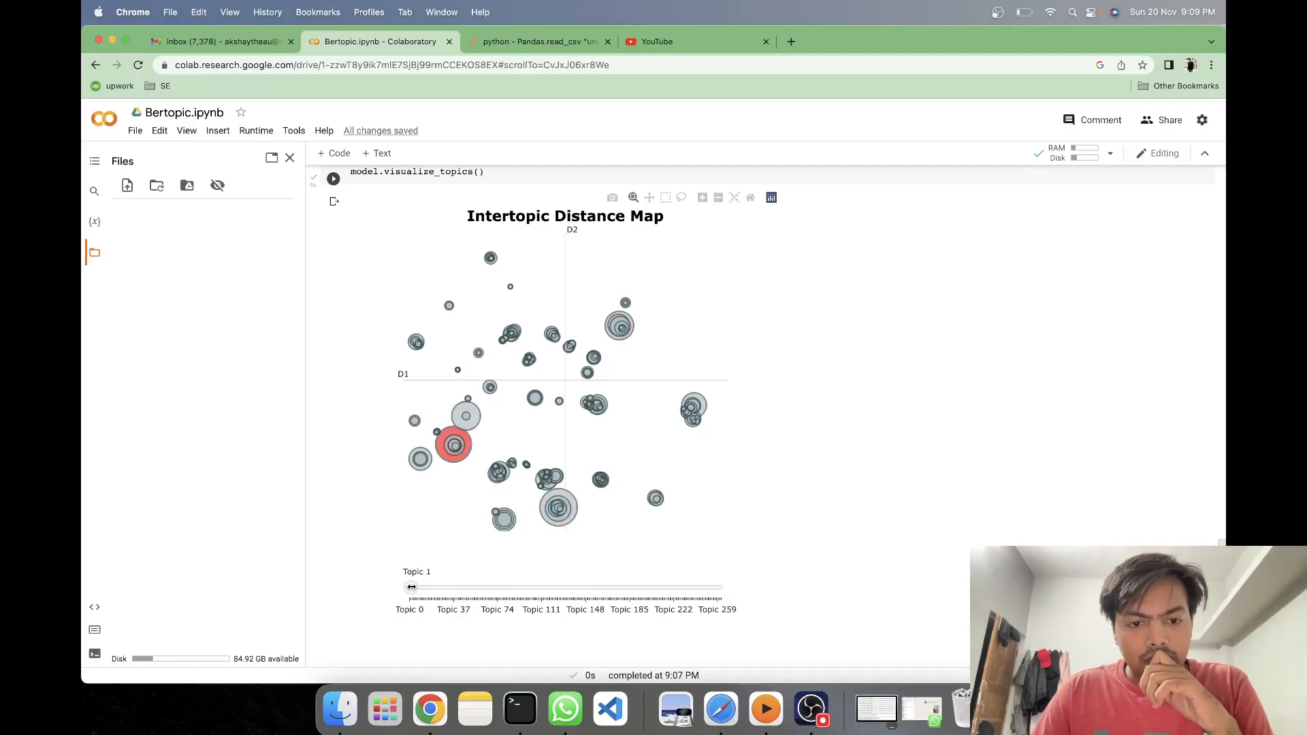
{"action": "mouse_move", "coordinate": [554, 508]}
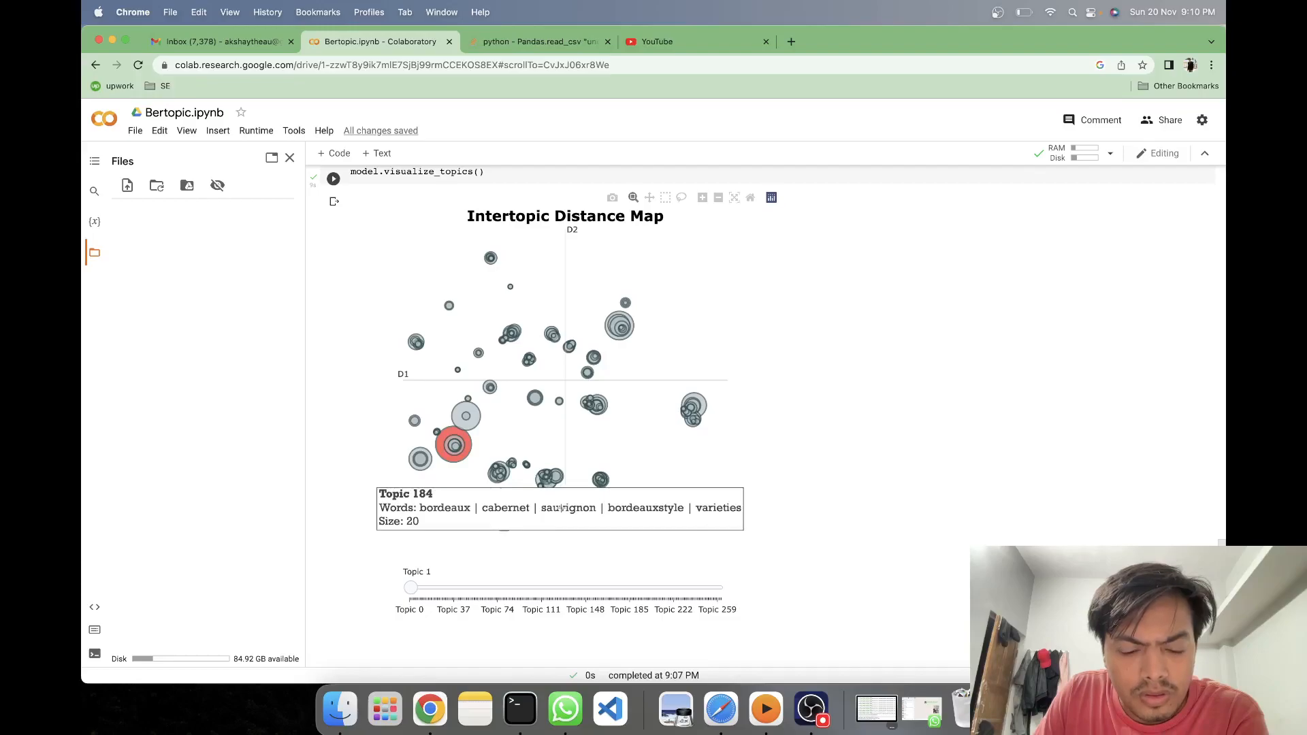
{"action": "mouse_move", "coordinate": [560, 508]}
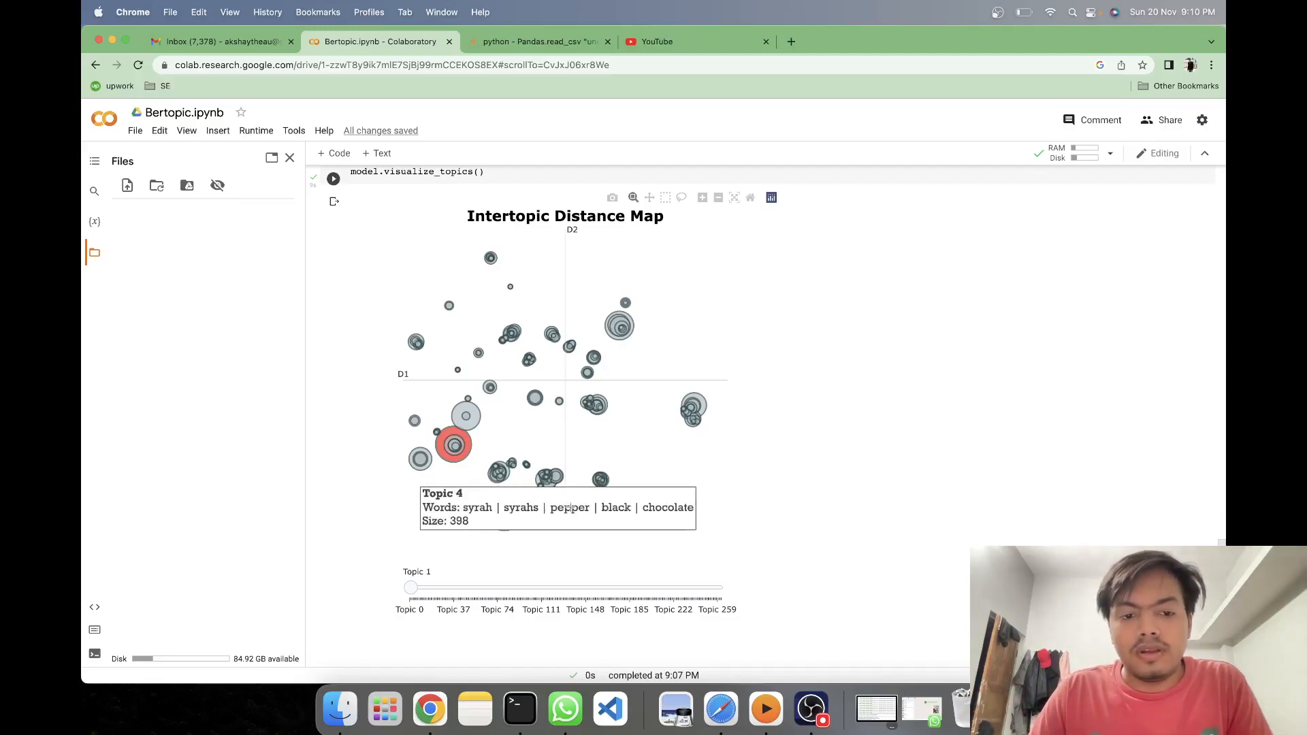
{"action": "mouse_move", "coordinate": [596, 303]}
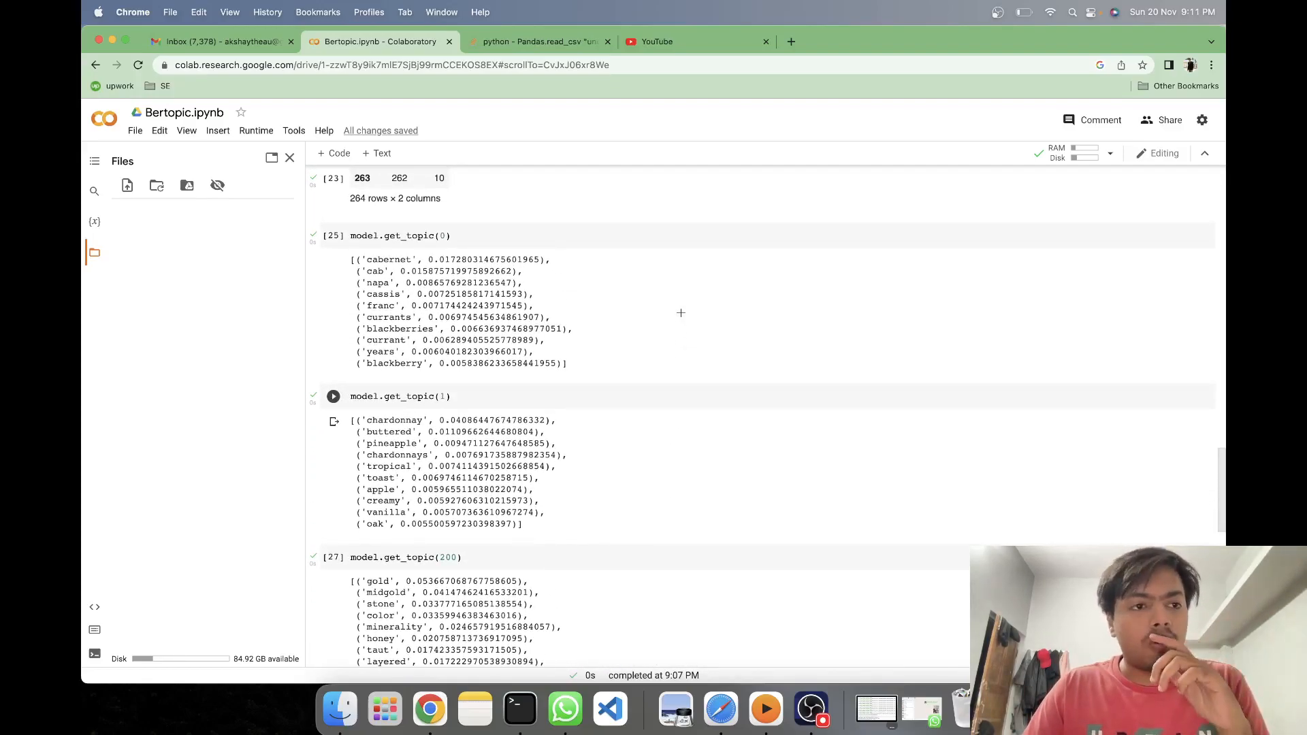
- Scroll back up to the import, read_csv, data.shape and data.head() cells
{"action": "scroll", "scroll_direction": "down", "scroll_amount": 3}
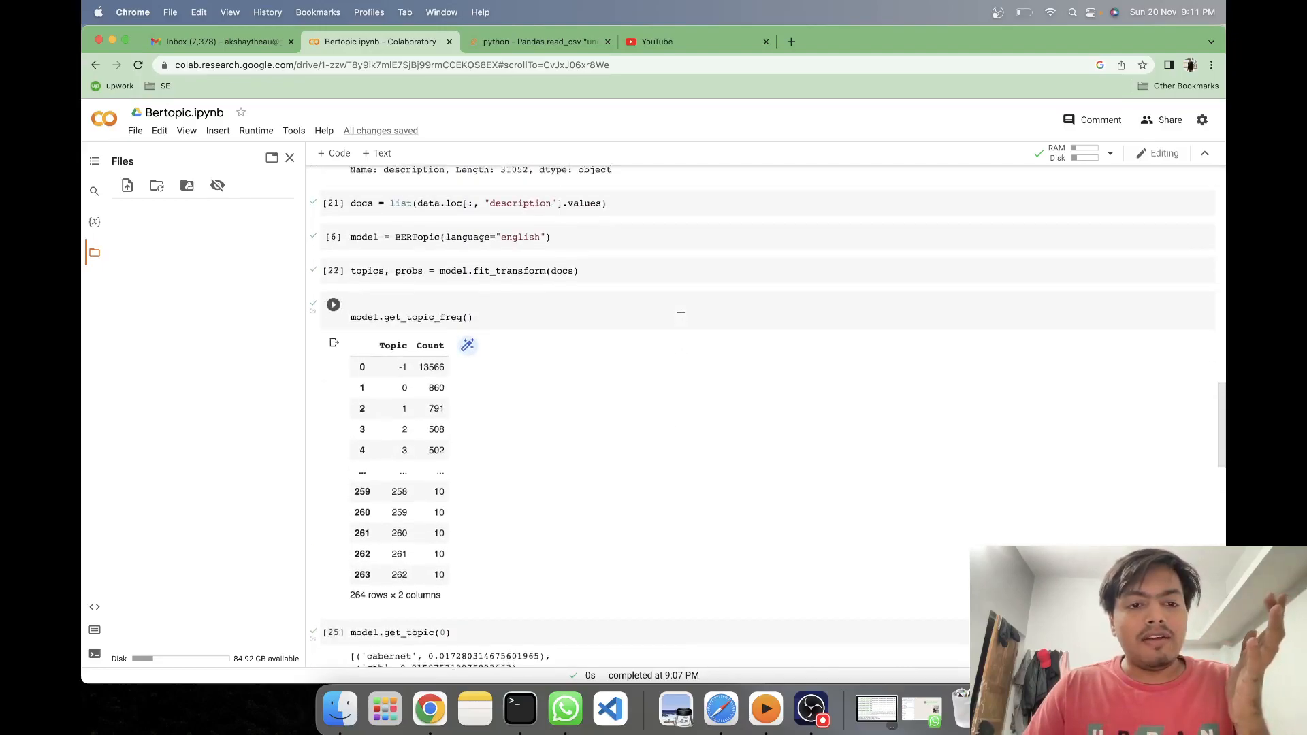
{"action": "scroll", "scroll_direction": "up", "scroll_amount": 3}
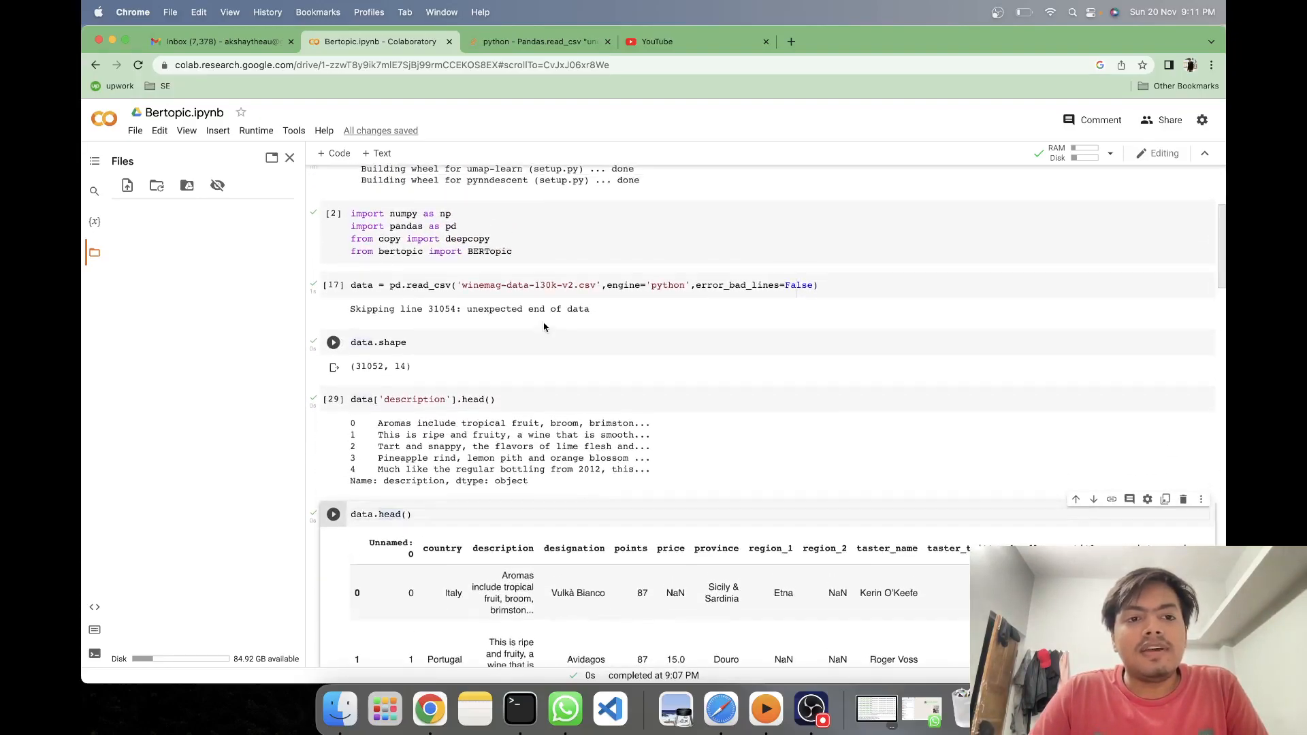
{"action": "scroll", "scroll_direction": "down", "scroll_amount": 3}
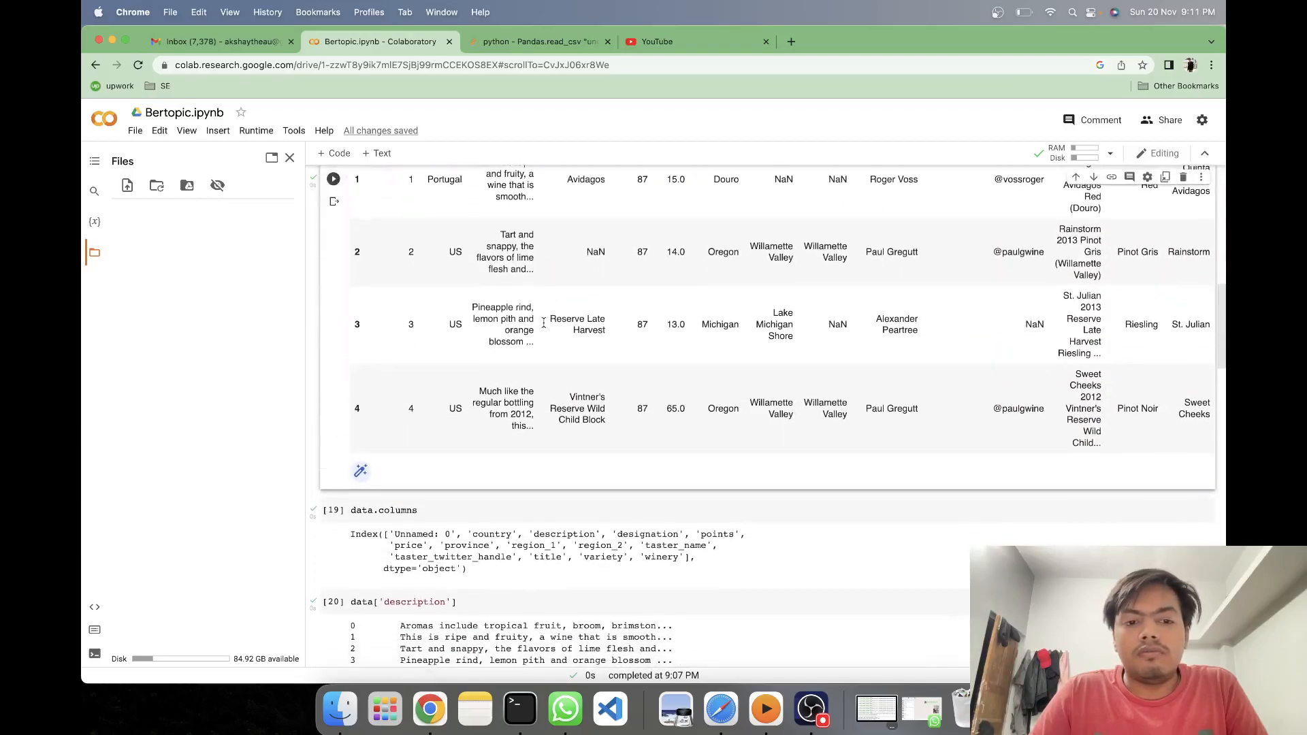
- Scroll down past data.head() to the data.columns and data['description'] outputs
{"action": "scroll", "scroll_direction": "down", "scroll_amount": 3}
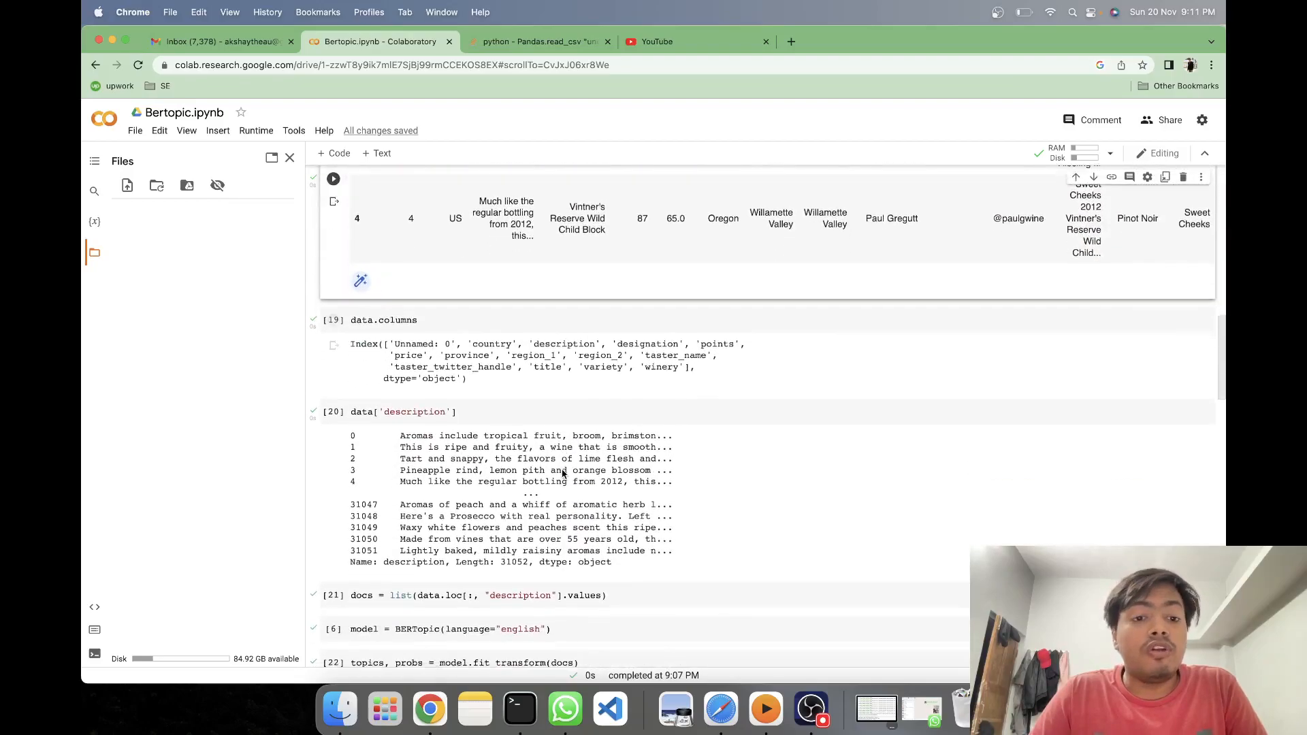
{"action": "scroll", "scroll_direction": "down", "scroll_amount": 3}
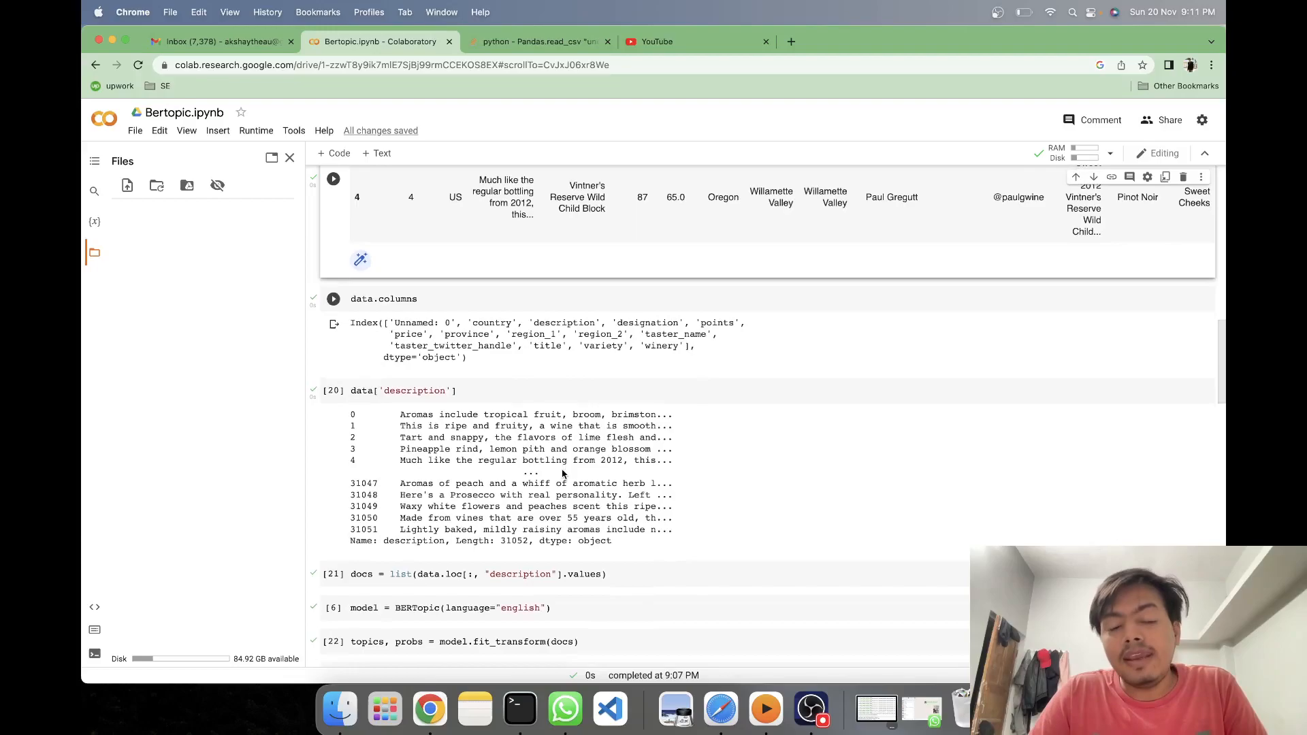